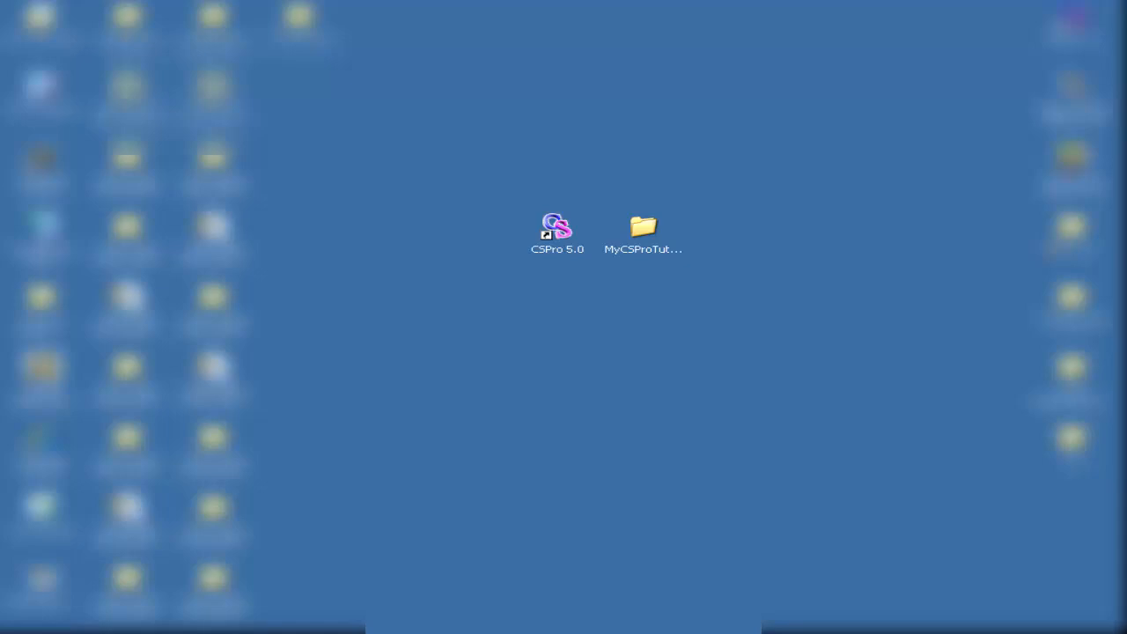
- Launch CSPro 5.0 and open the MyEntry.ent application from MyCSProTutorial
{"action": "double_click", "coordinate": [555, 227]}
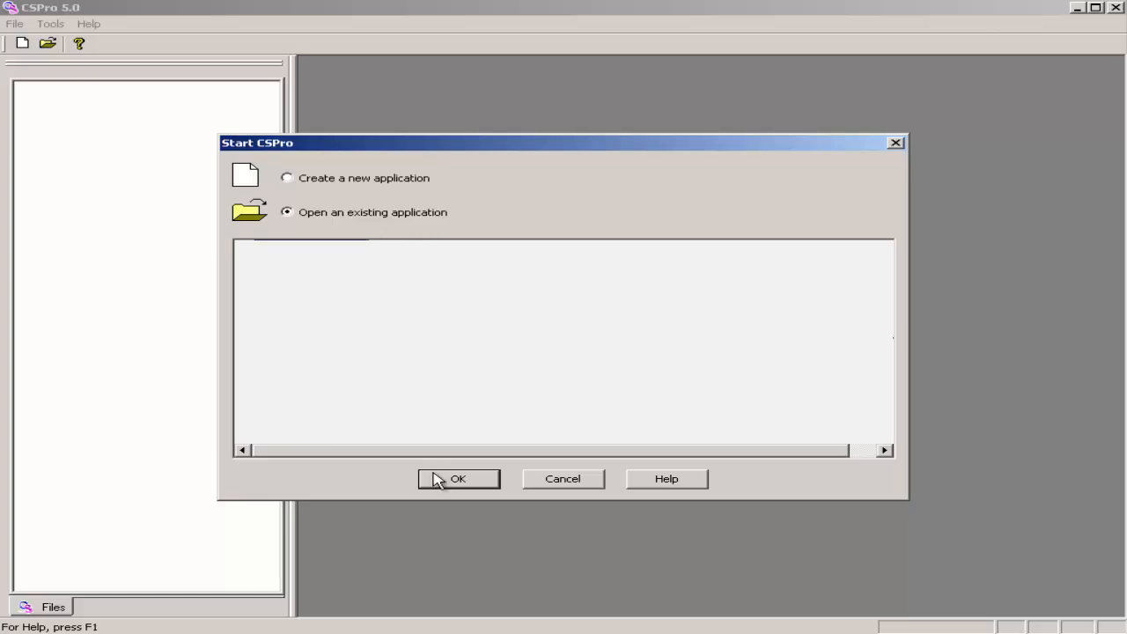
{"action": "left_click", "coordinate": [458, 478]}
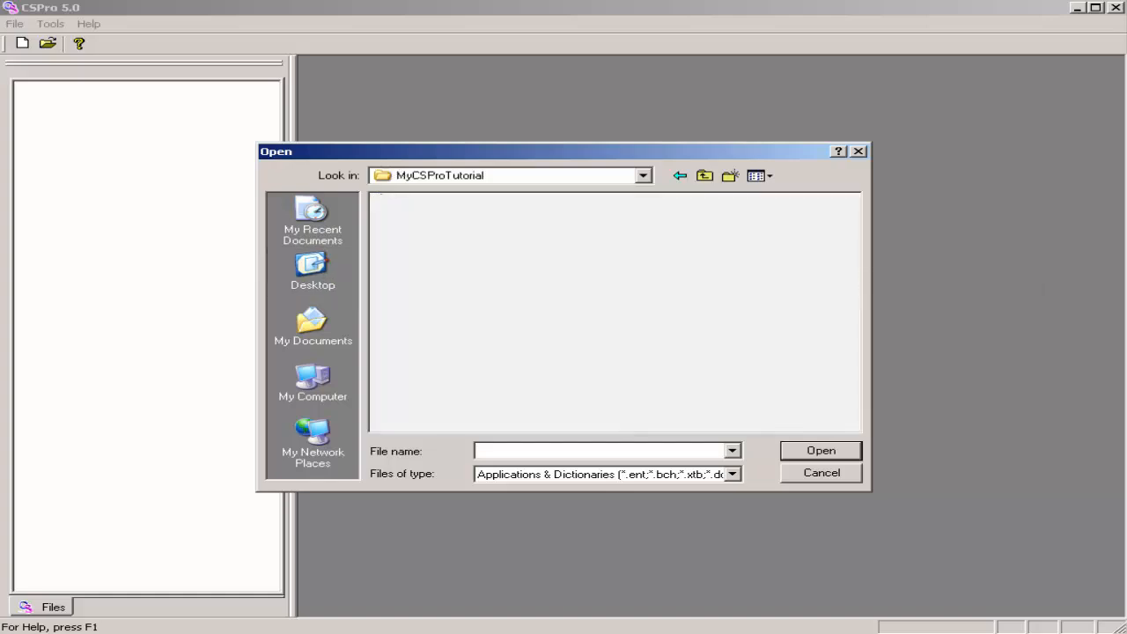
{"action": "left_click", "coordinate": [423, 229]}
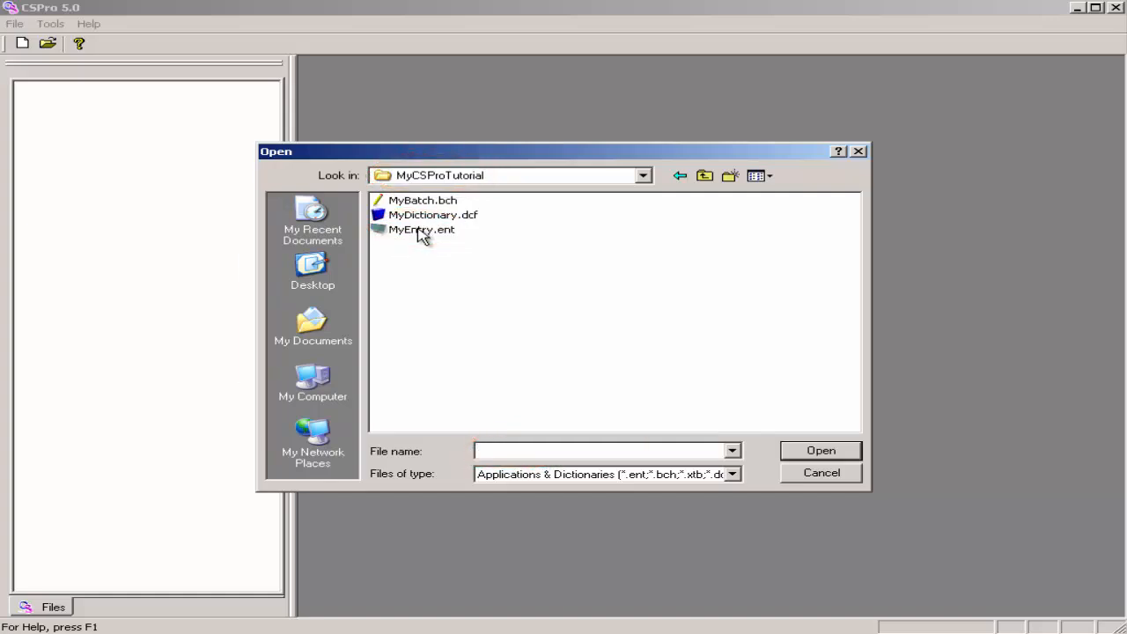
{"action": "mouse_move", "coordinate": [421, 229]}
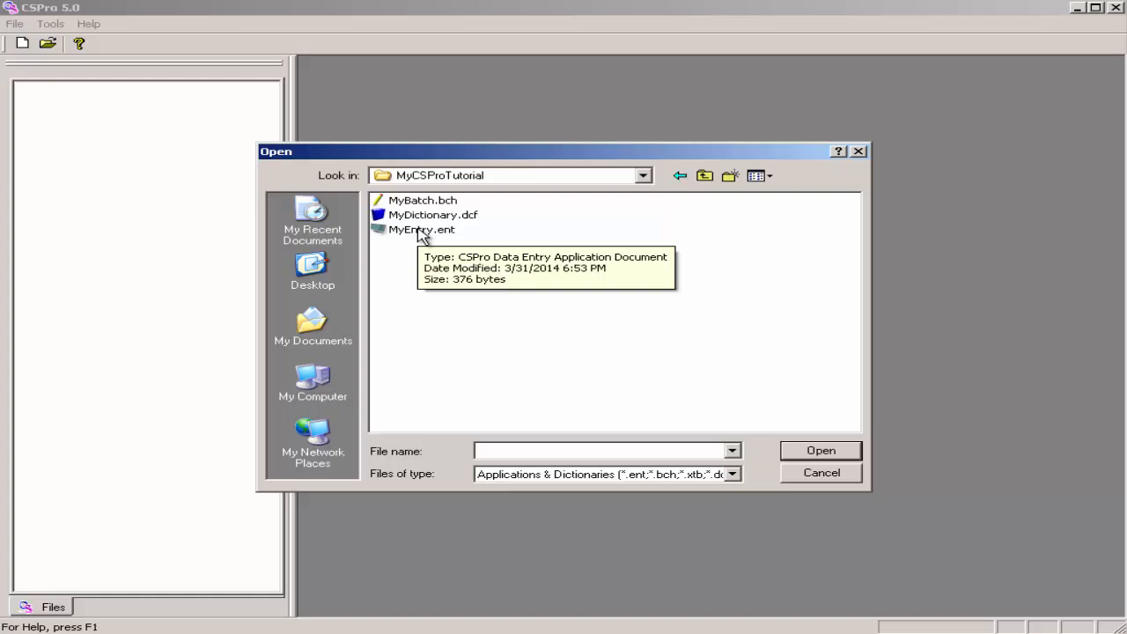
{"action": "left_click", "coordinate": [421, 229]}
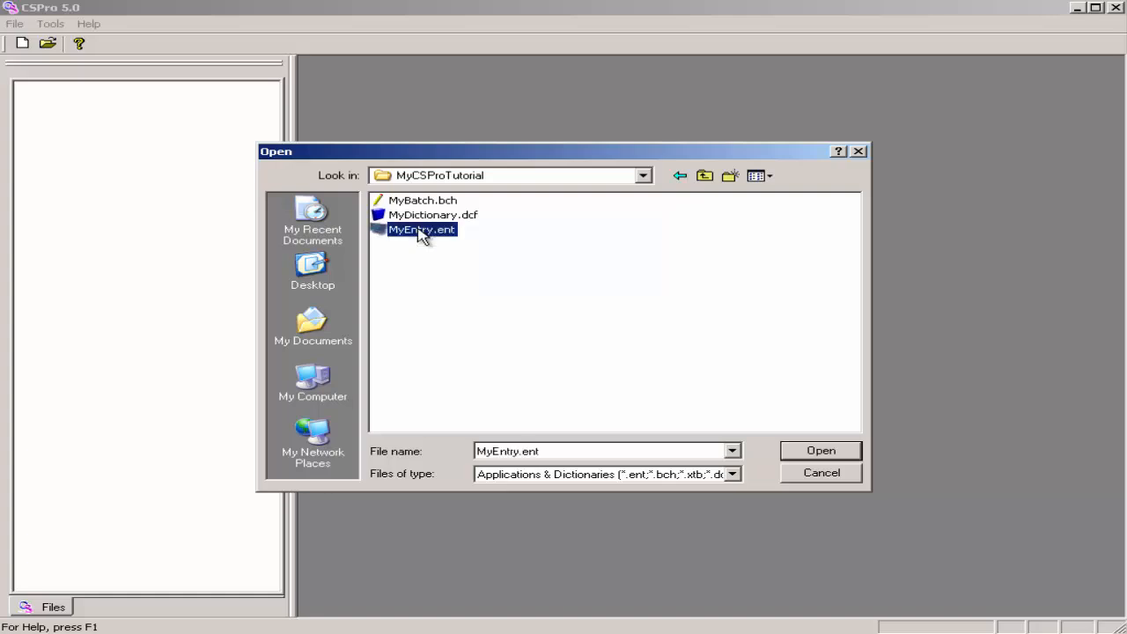
{"action": "left_click", "coordinate": [820, 450]}
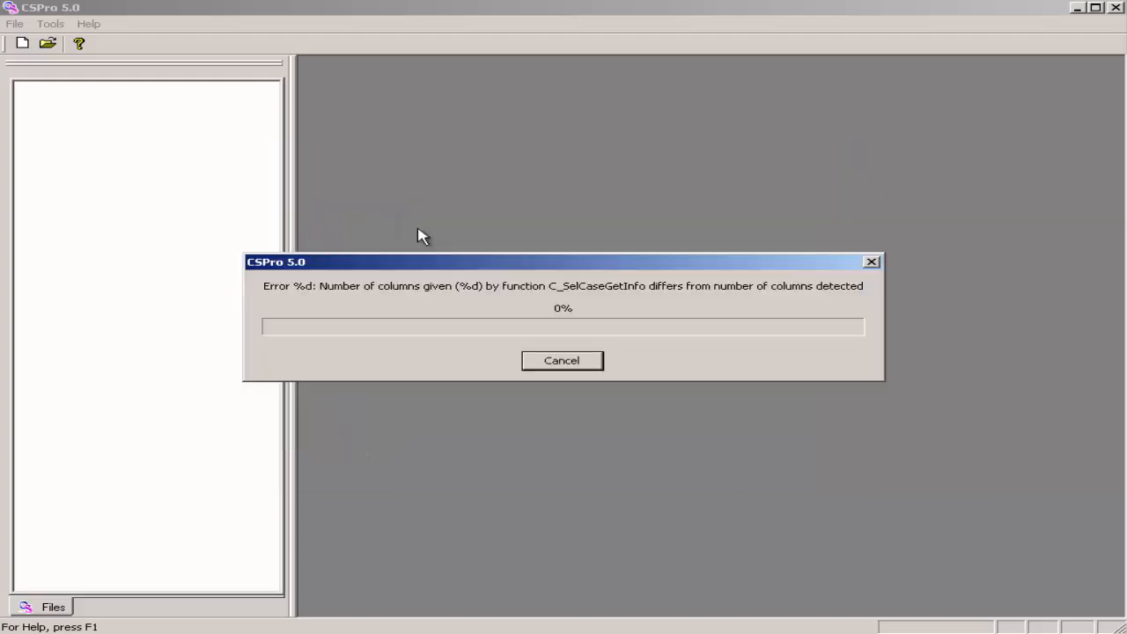
- Start data entry and choose Tutorial.dat as the data file
{"action": "left_click", "coordinate": [562, 360]}
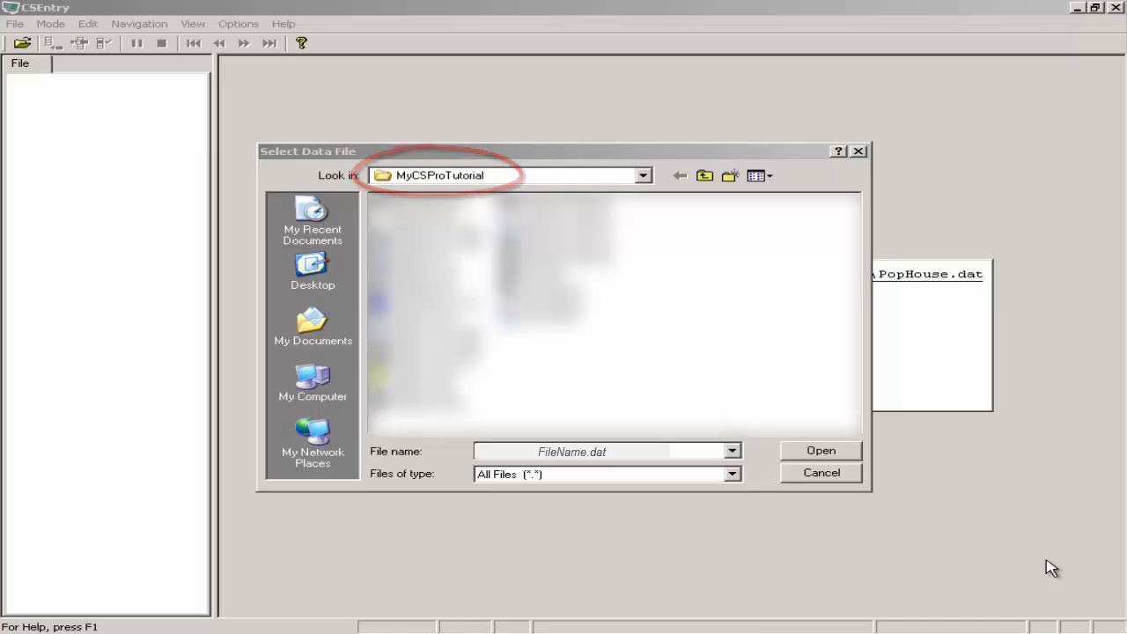
{"action": "type", "text": "Tutorial"}
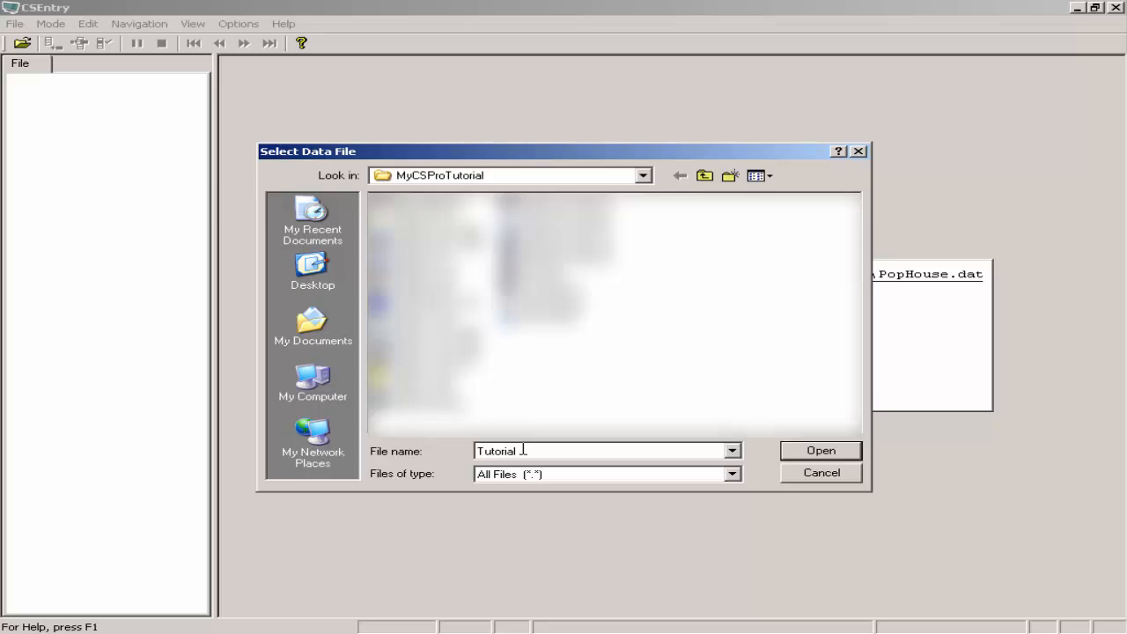
{"action": "type", "text": ".dat"}
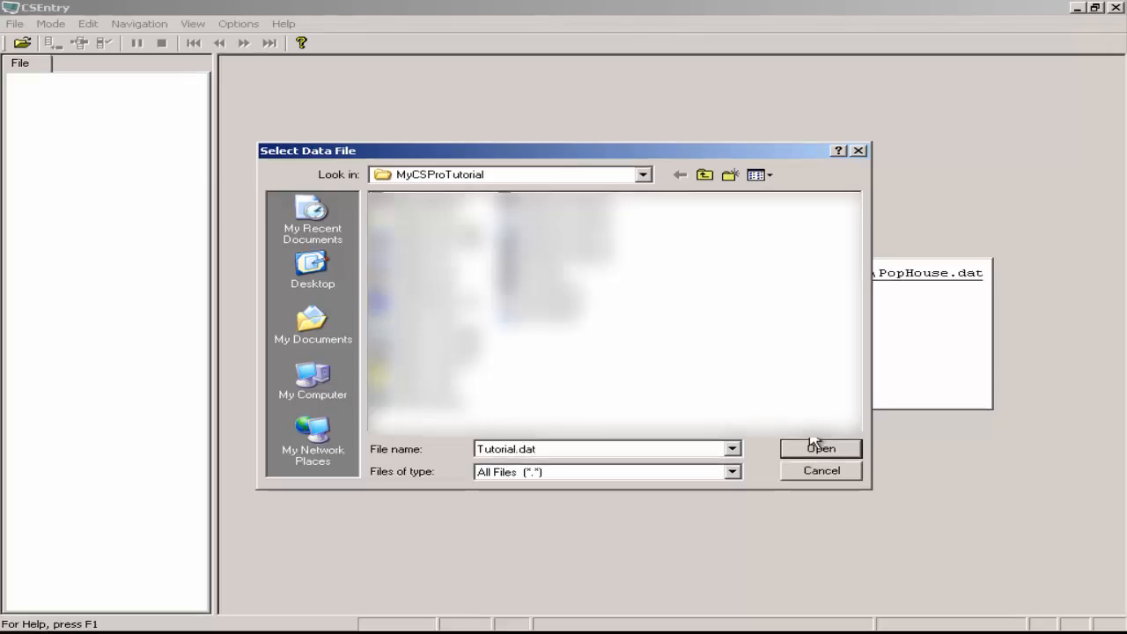
{"action": "left_click", "coordinate": [821, 448]}
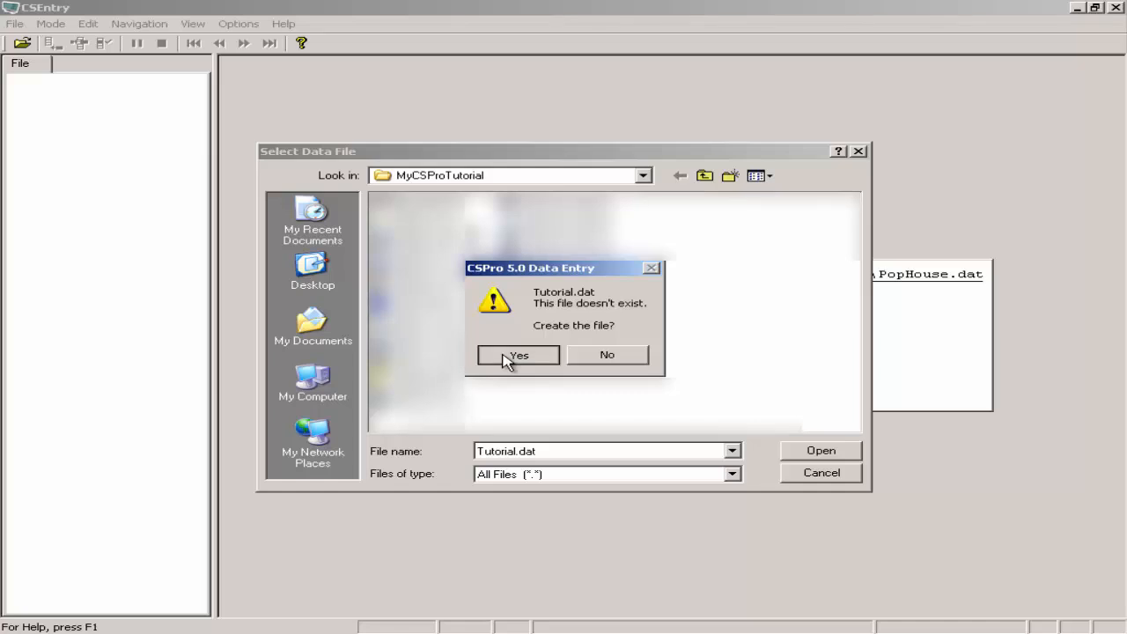
- Create Tutorial.dat and begin a new case with operator ID ABC
{"action": "left_click", "coordinate": [518, 354]}
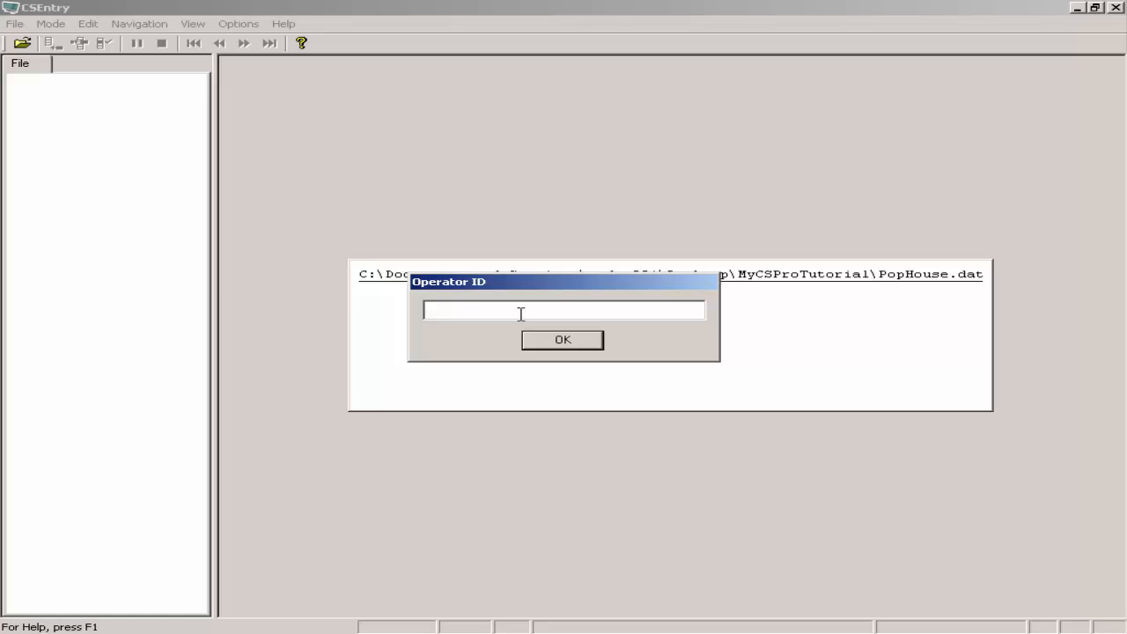
{"action": "type", "text": "A"}
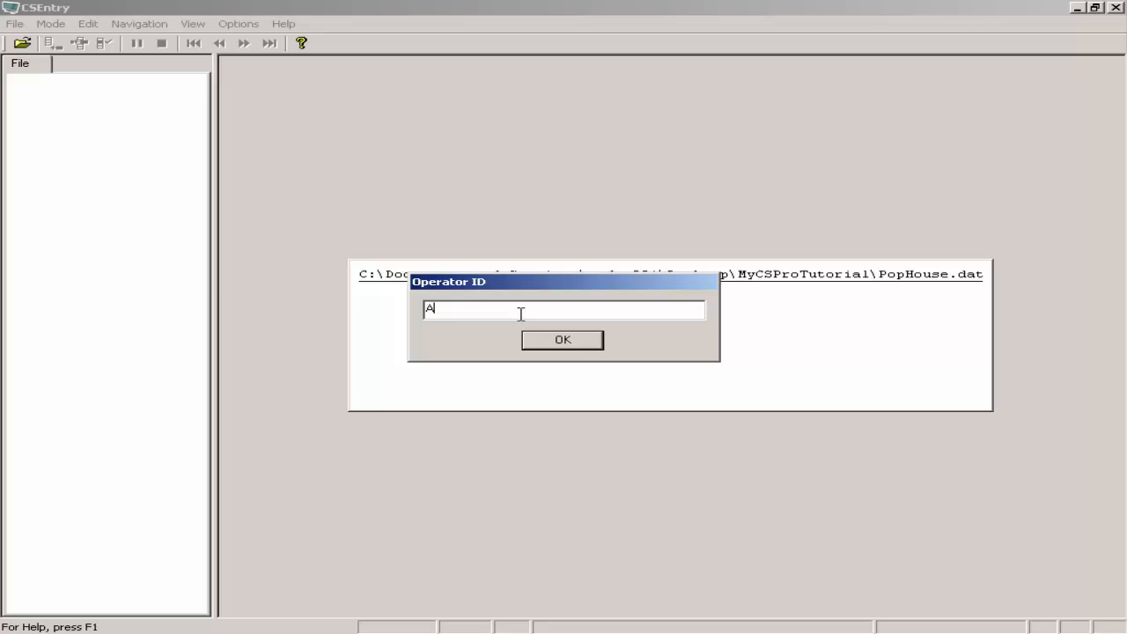
{"action": "type", "text": "BC"}
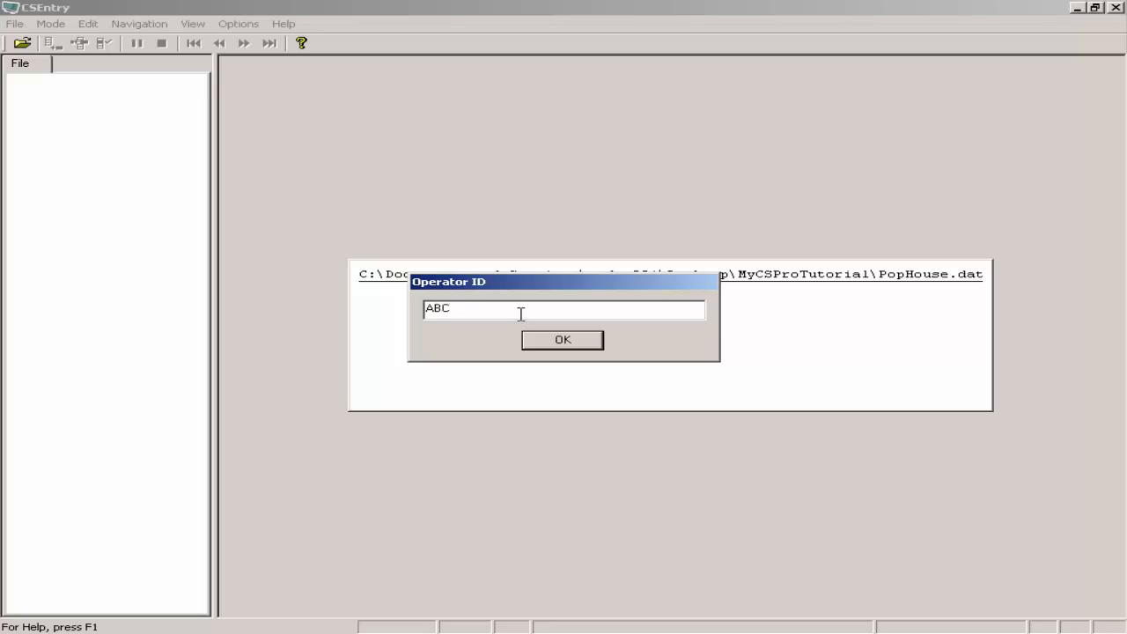
{"action": "left_click", "coordinate": [562, 340]}
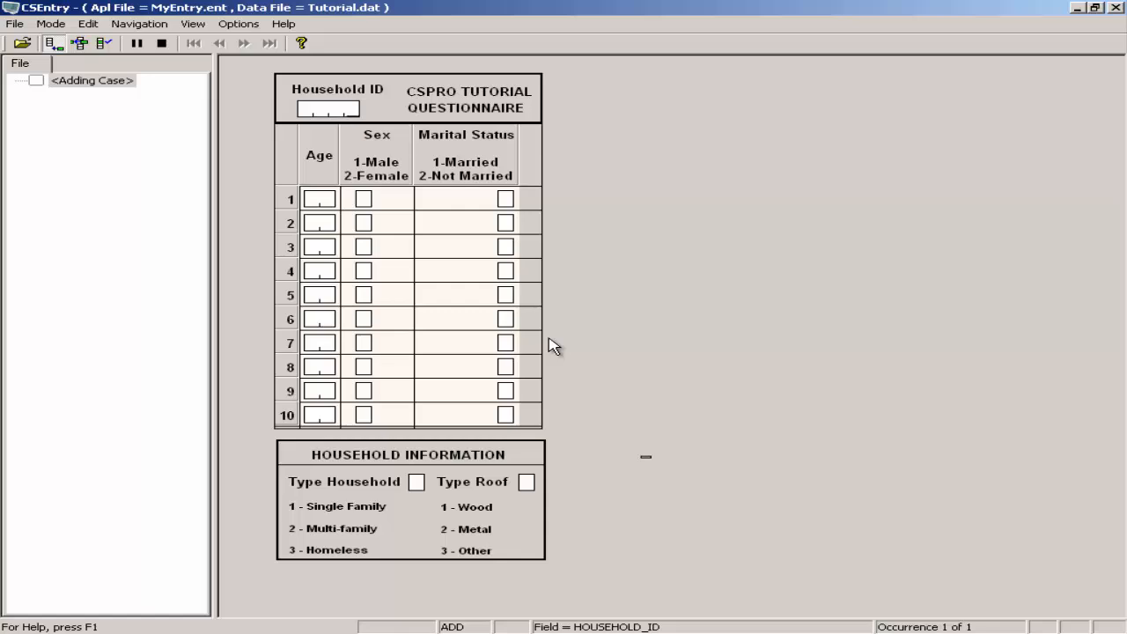
{"action": "mouse_move", "coordinate": [865, 407]}
{"action": "type", "text": "0001"}
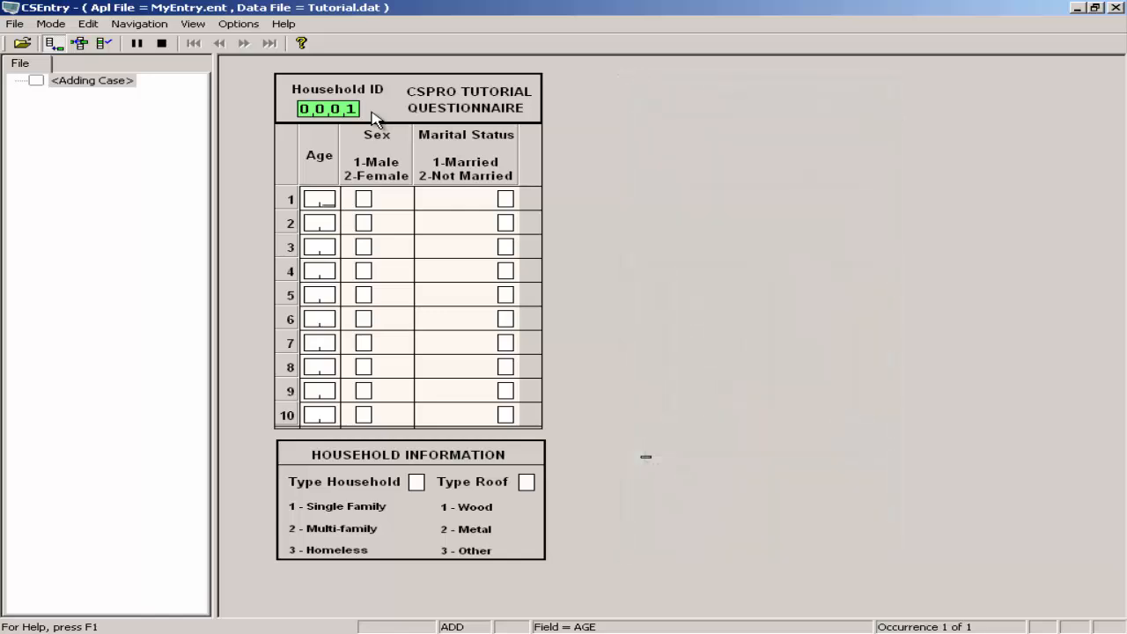
- Enter age 48 for person 1, then correct the rejected sex code 3 to 1
{"action": "type", "text": "48"}
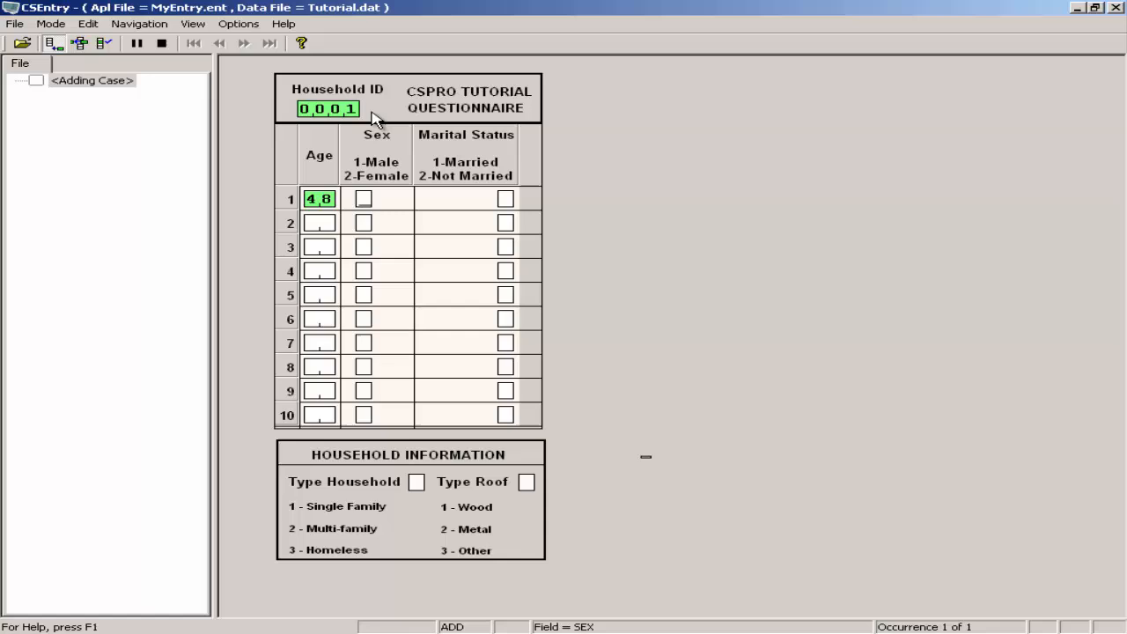
{"action": "type", "text": "3"}
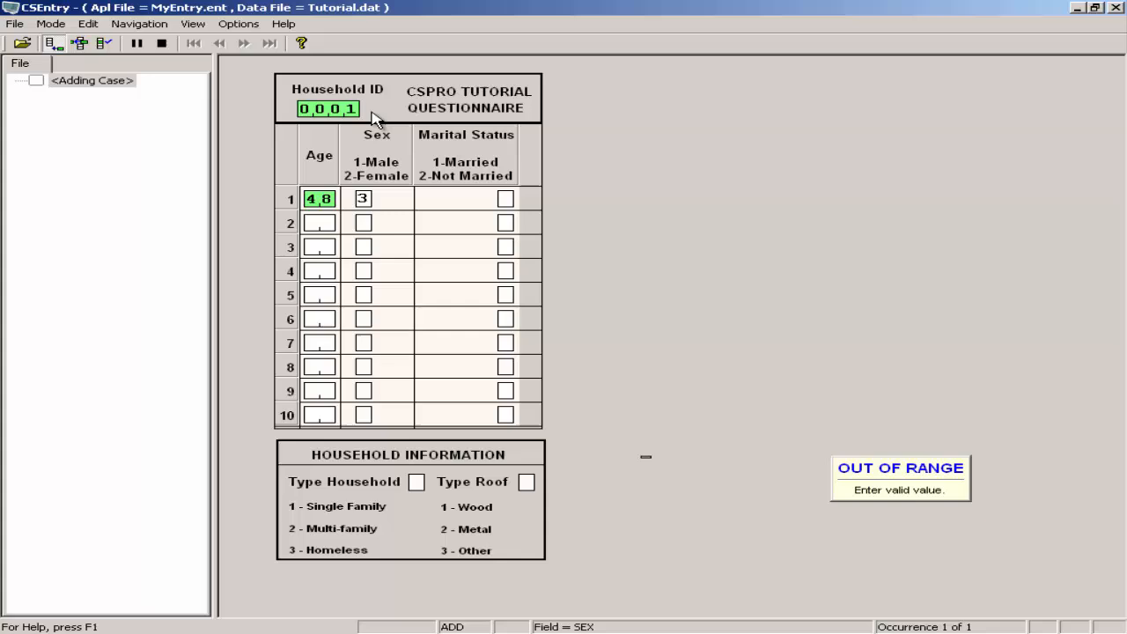
{"action": "type", "text": "1"}
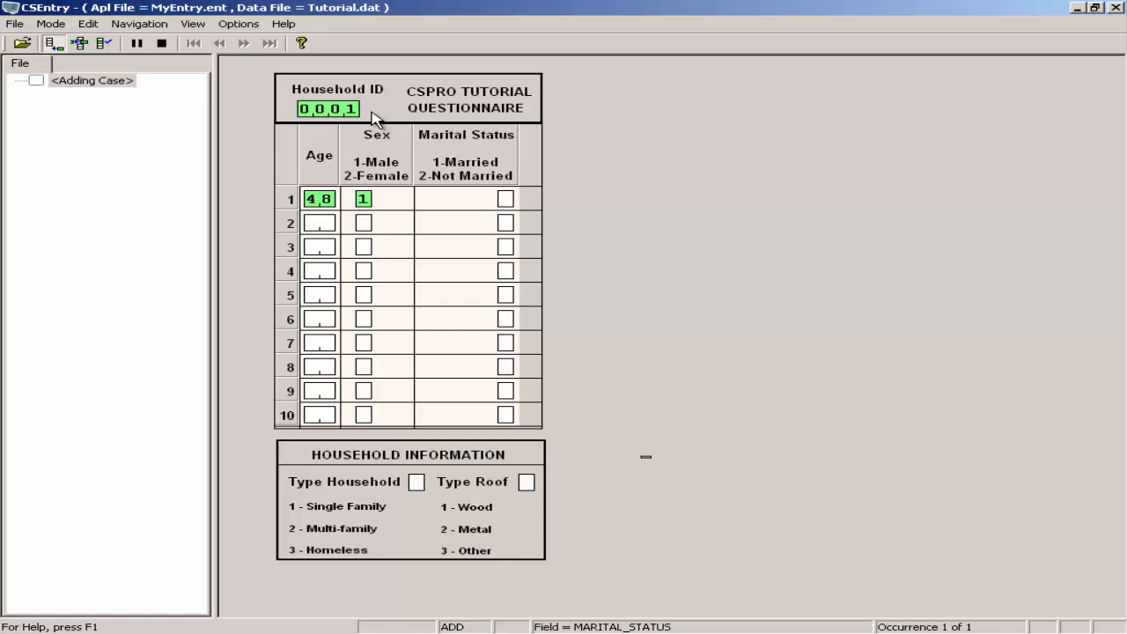
{"action": "type", "text": "1"}
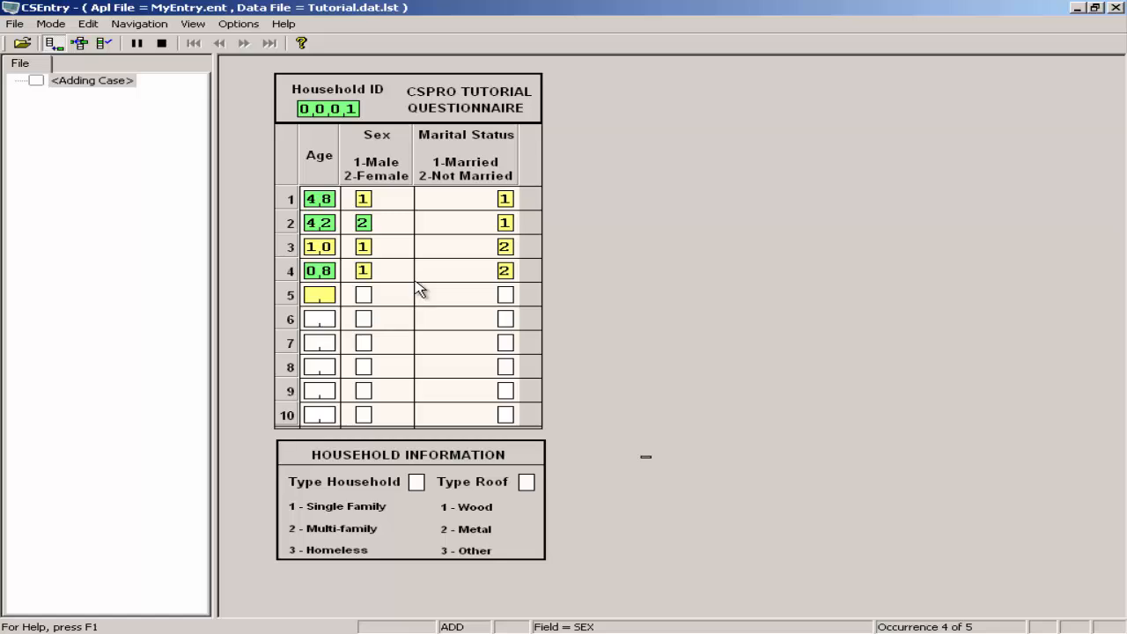
- Step back to person 3's sex, then advance through person 4's answers unchanged
{"action": "key", "text": "shift+Tab"}
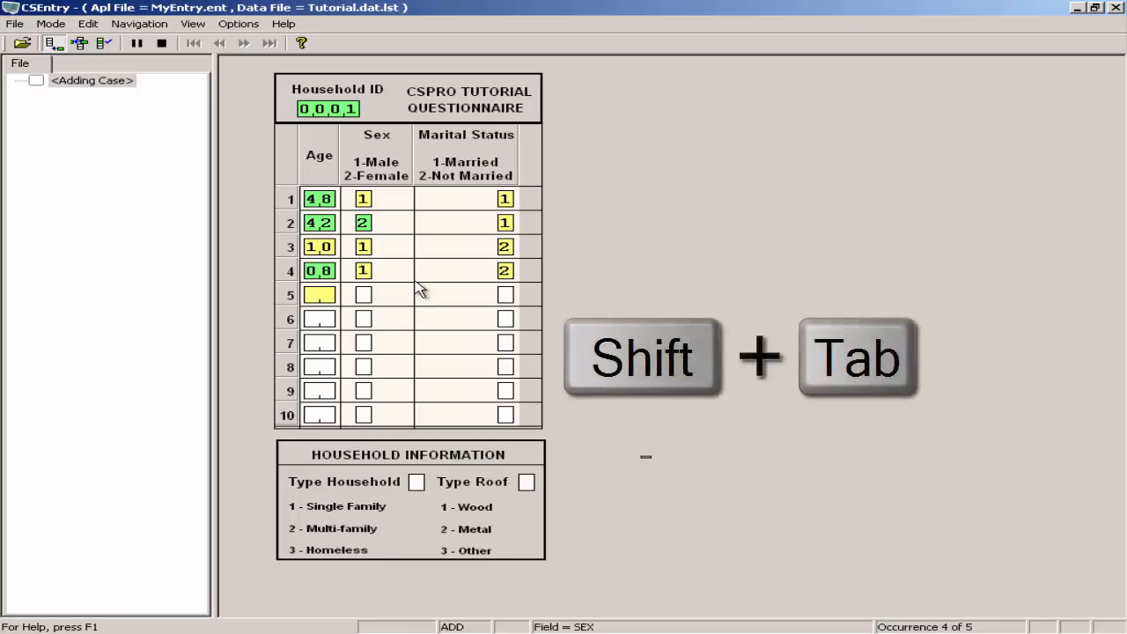
{"action": "key", "text": "shift+tab"}
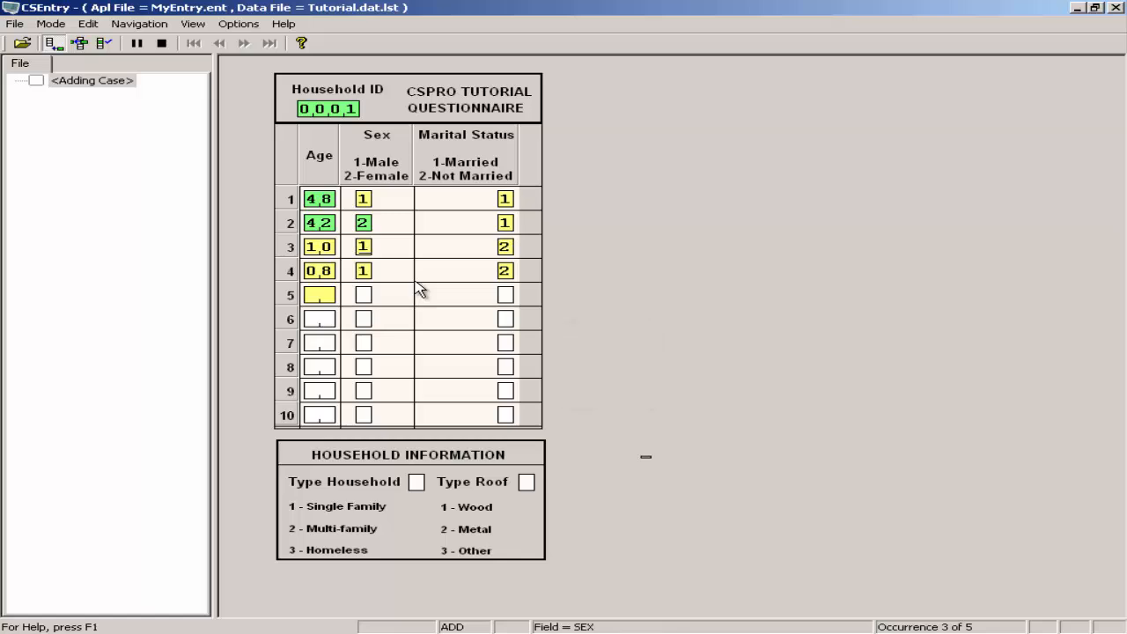
{"action": "key", "text": "Enter"}
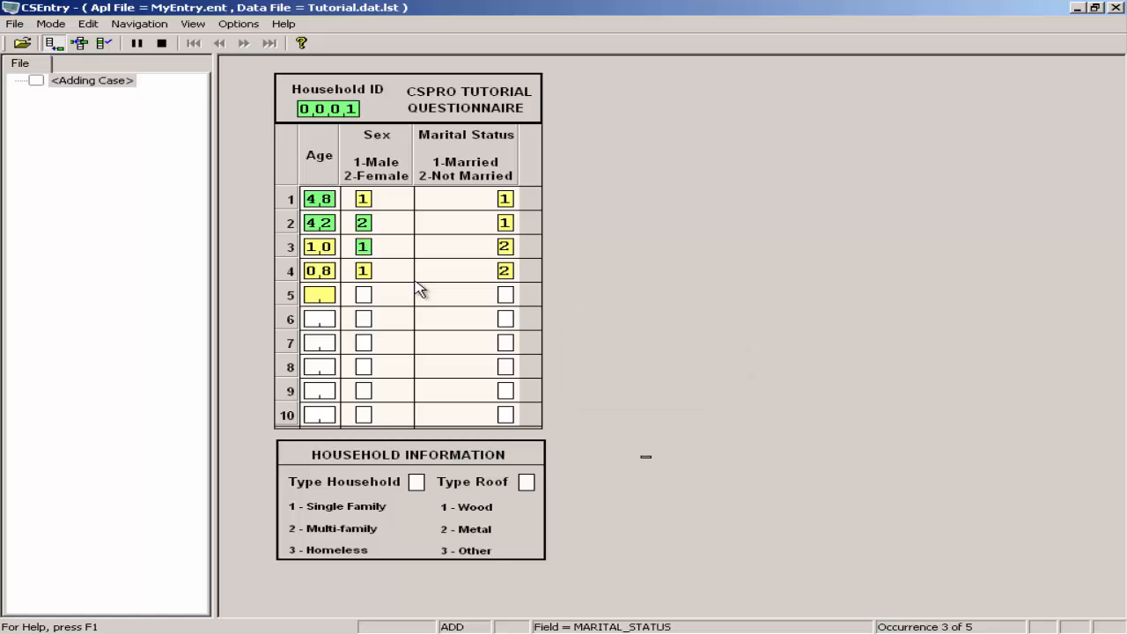
{"action": "key", "text": "Tab"}
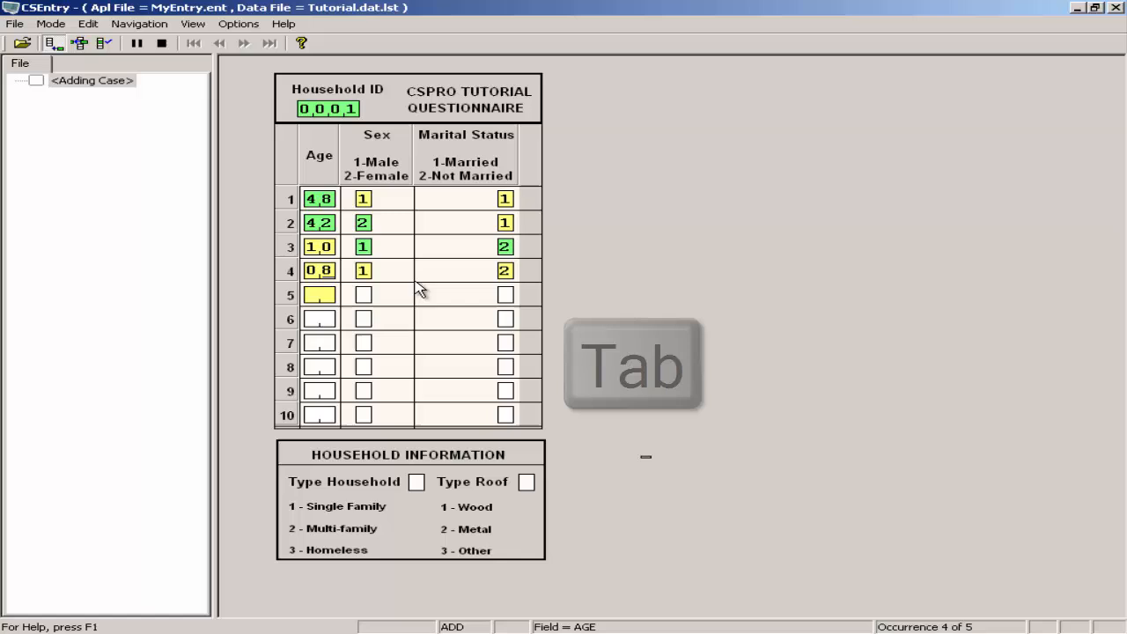
{"action": "key", "text": "Tab"}
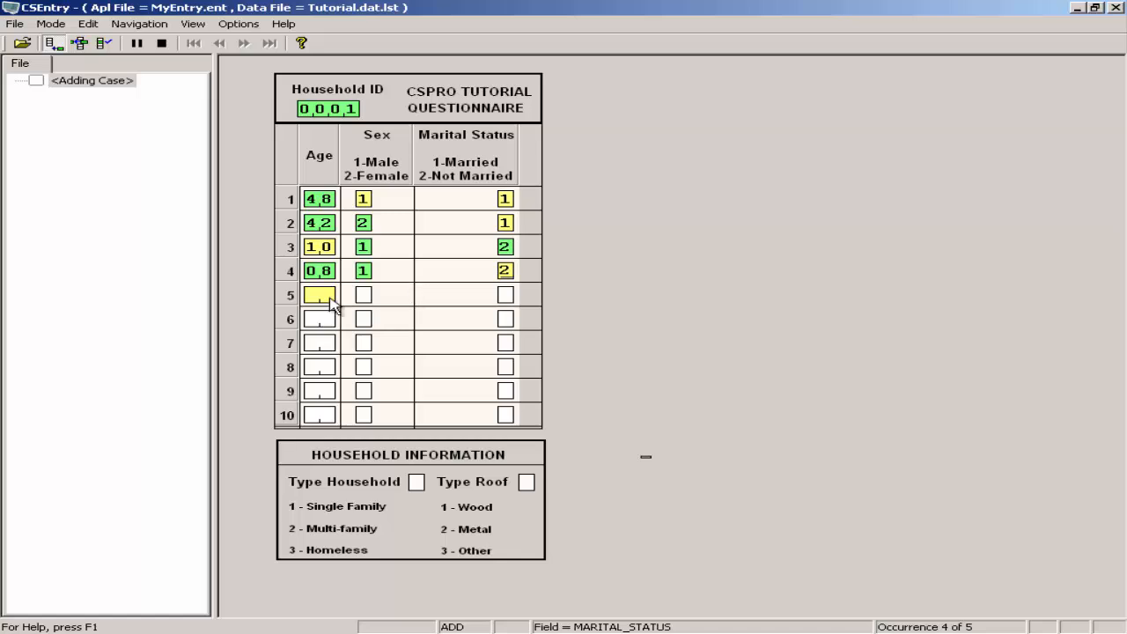
- Return to person 3's age field to correct it and confirm the remaining entries
{"action": "left_click", "coordinate": [319, 247]}
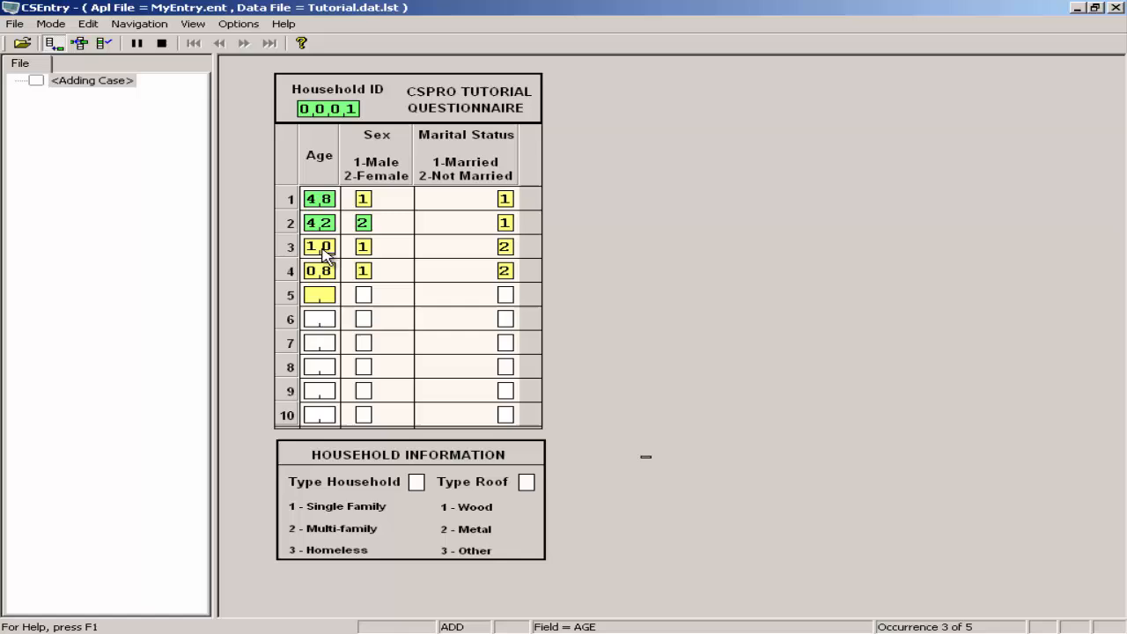
{"action": "type", "text": "2"}
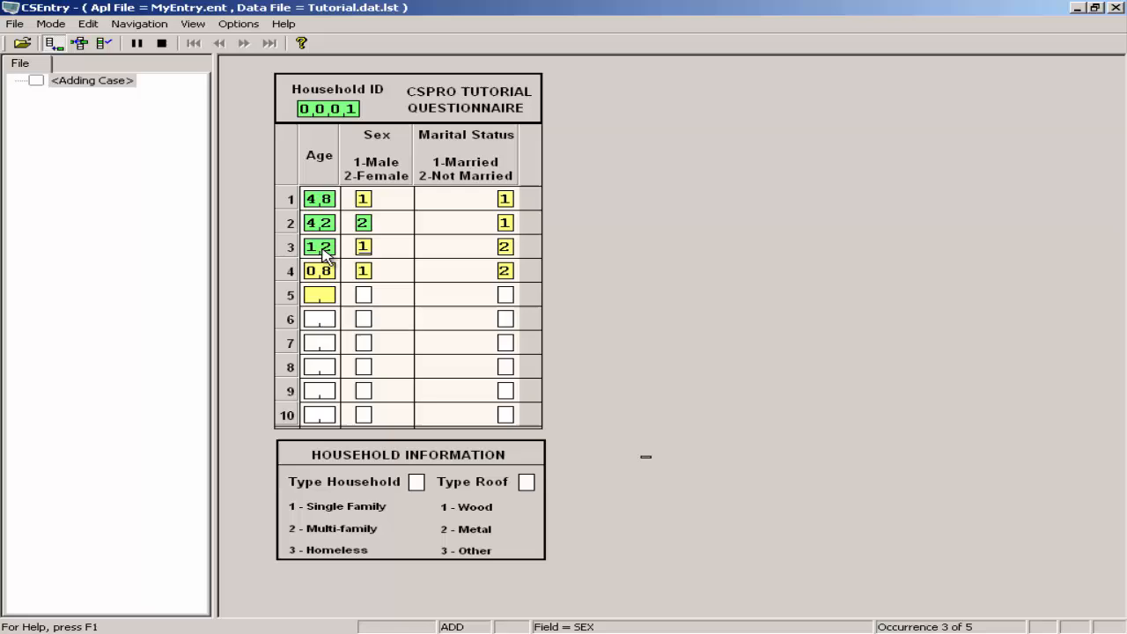
{"action": "left_click", "coordinate": [363, 246]}
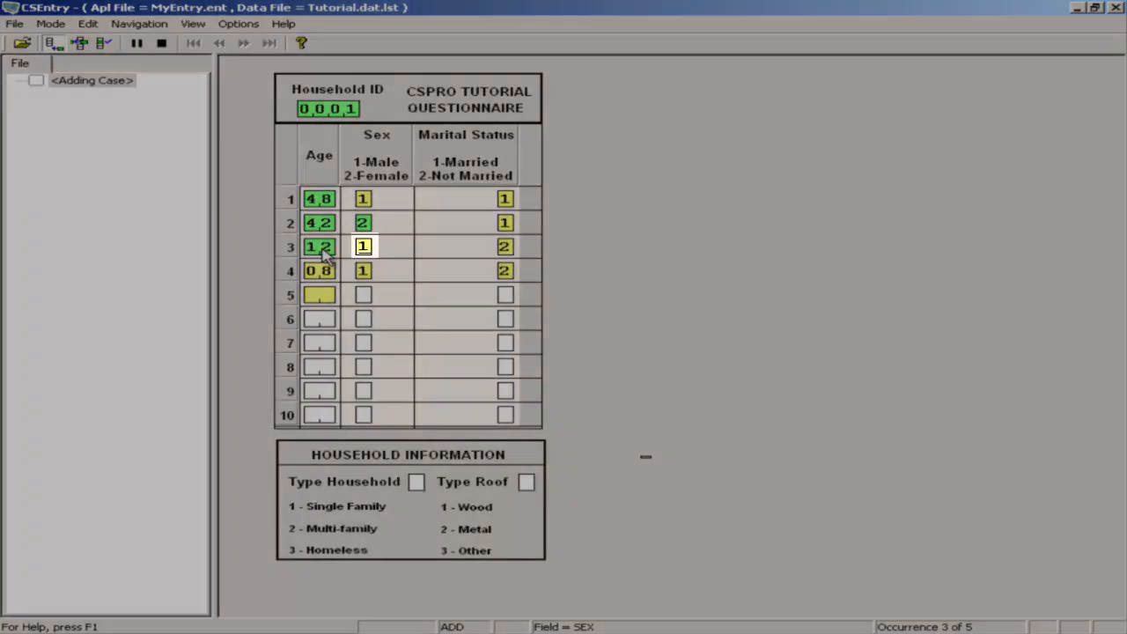
{"action": "key", "text": "space"}
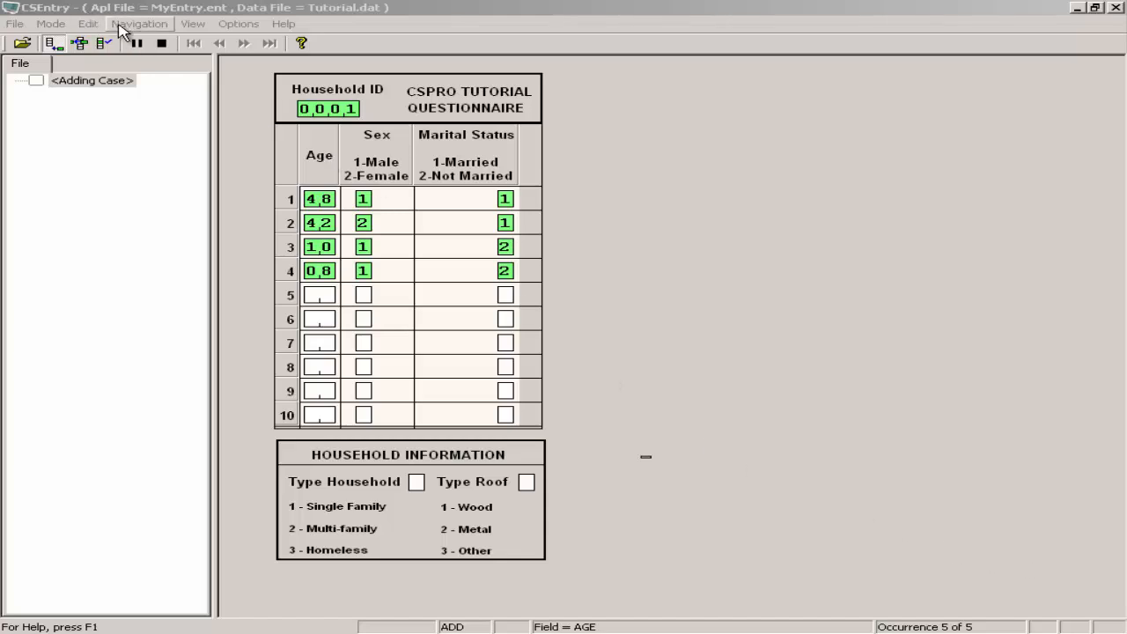
- End the person roster group from the Navigation menu after four people
{"action": "left_click", "coordinate": [139, 24]}
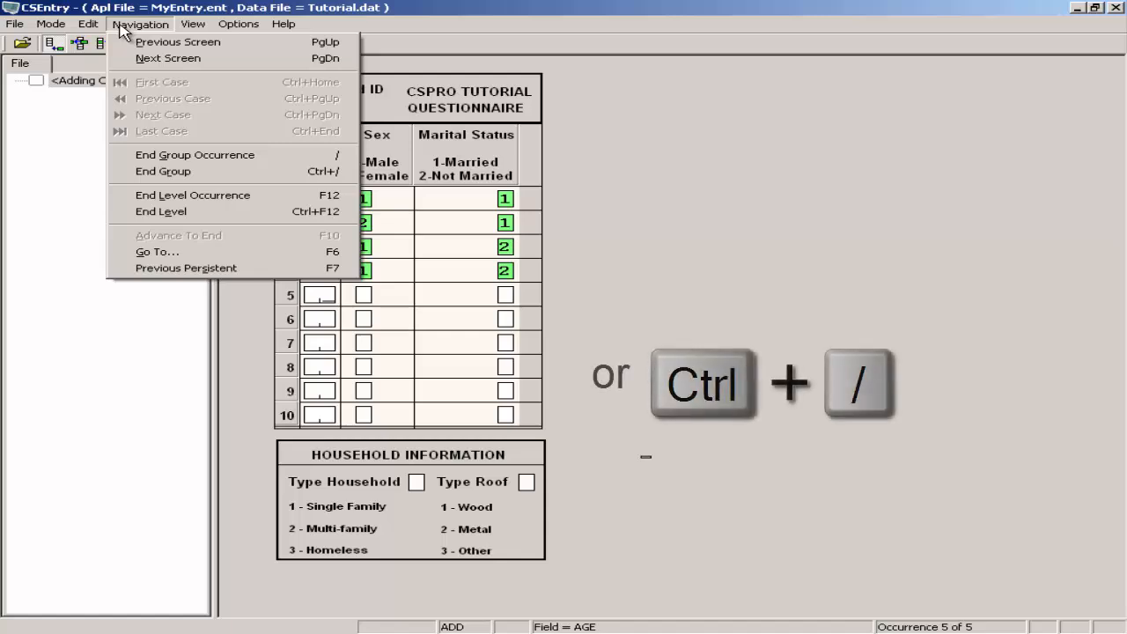
{"action": "mouse_move", "coordinate": [163, 171]}
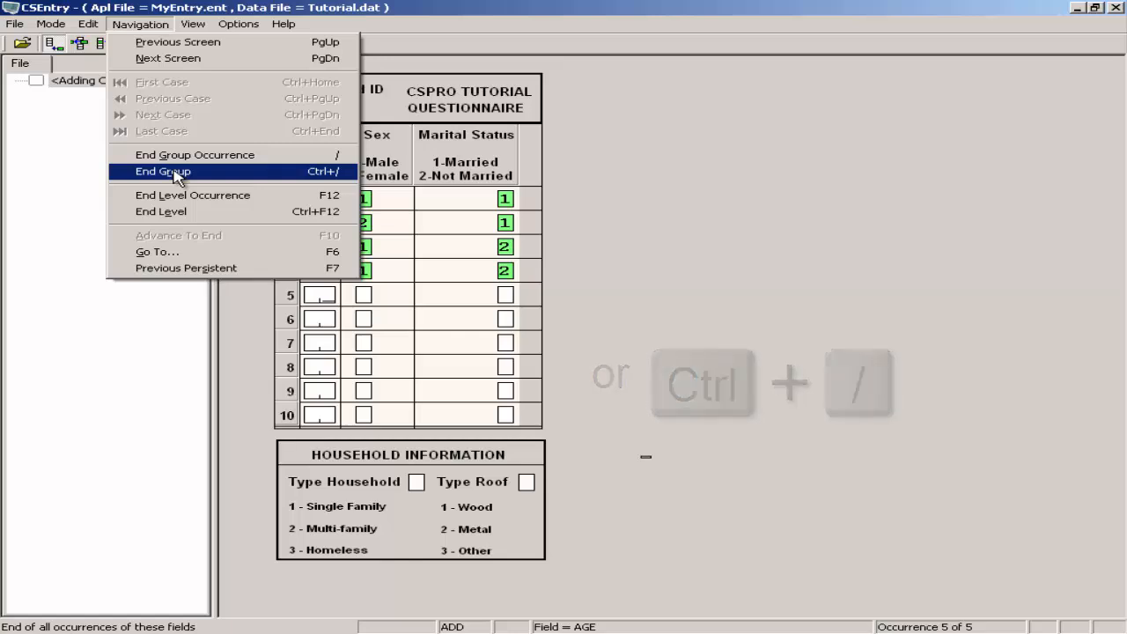
{"action": "left_click", "coordinate": [162, 171]}
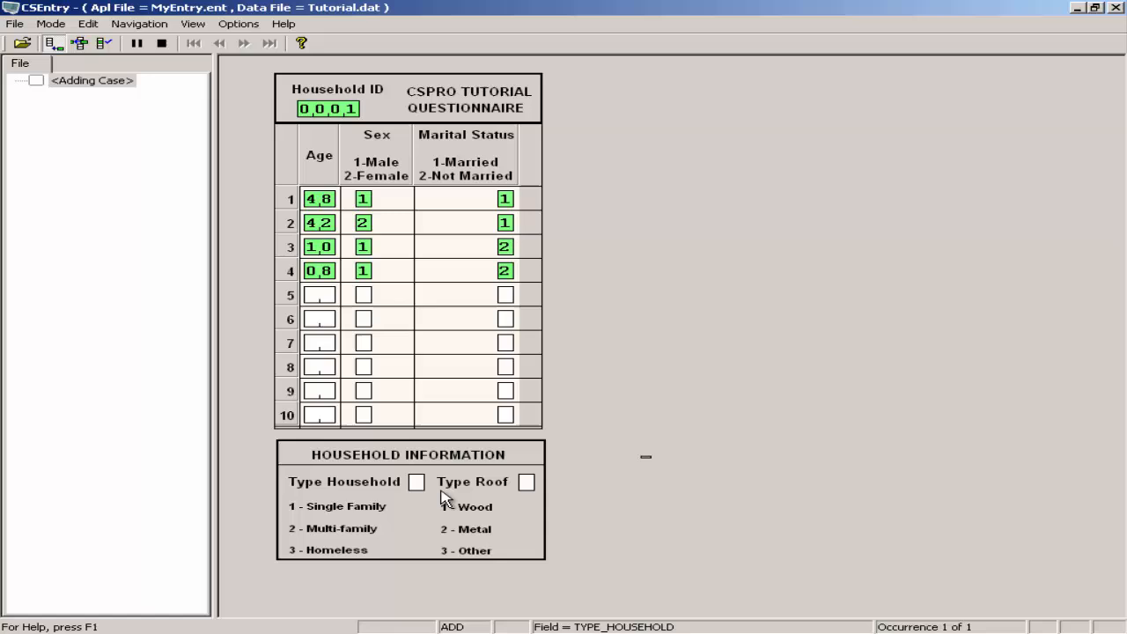
- Record 1 for both Type Household and Type Roof
{"action": "type", "text": "1"}
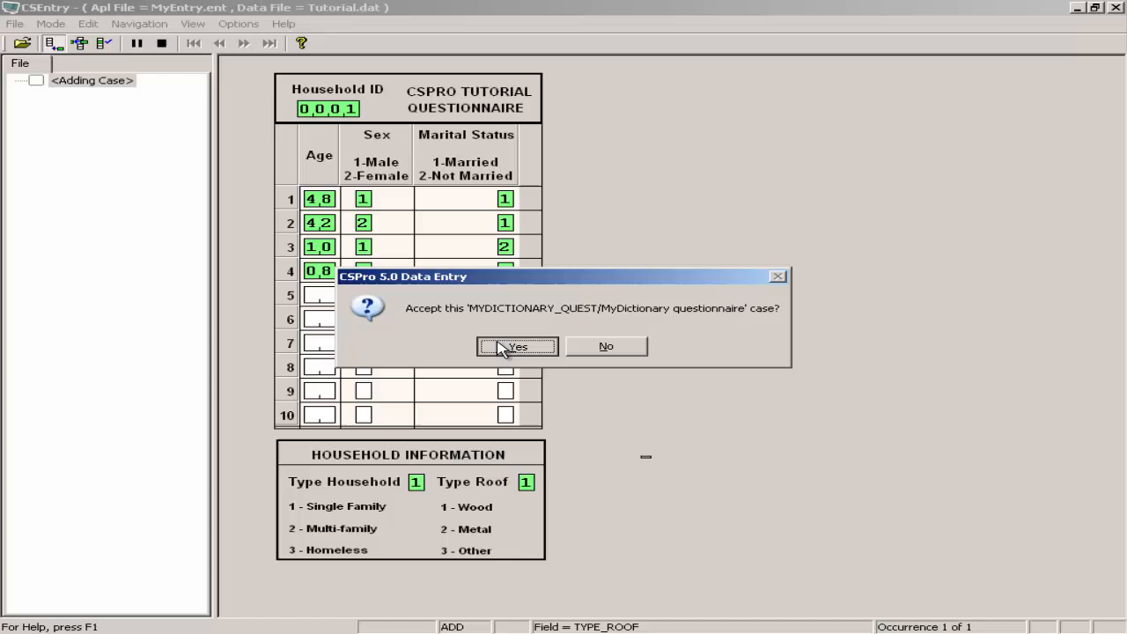
- Accept household 0001 as a completed case
{"action": "left_click", "coordinate": [517, 346]}
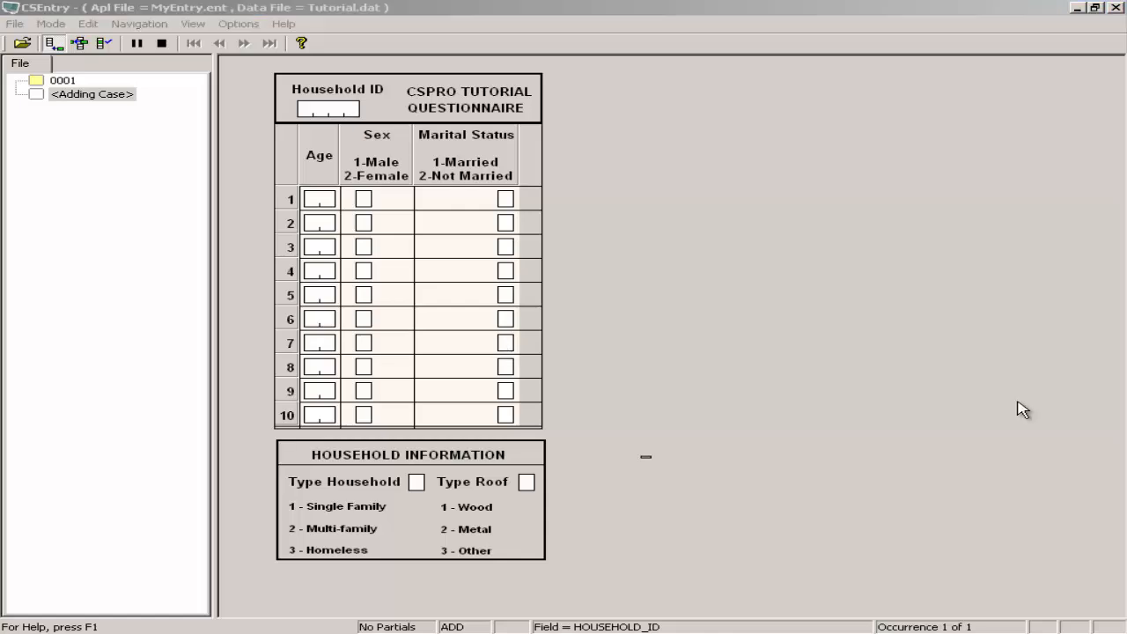
{"action": "mouse_move", "coordinate": [267, 79]}
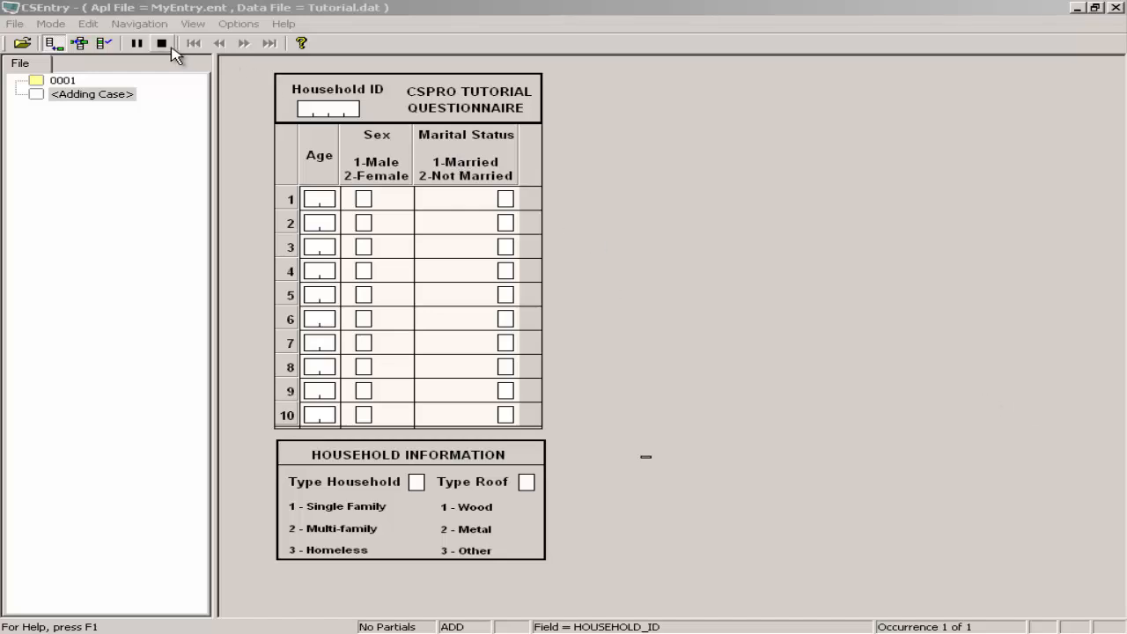
- End data entry using Esc, Ctrl+S and Mode > Stop
{"action": "key", "text": "Escape"}
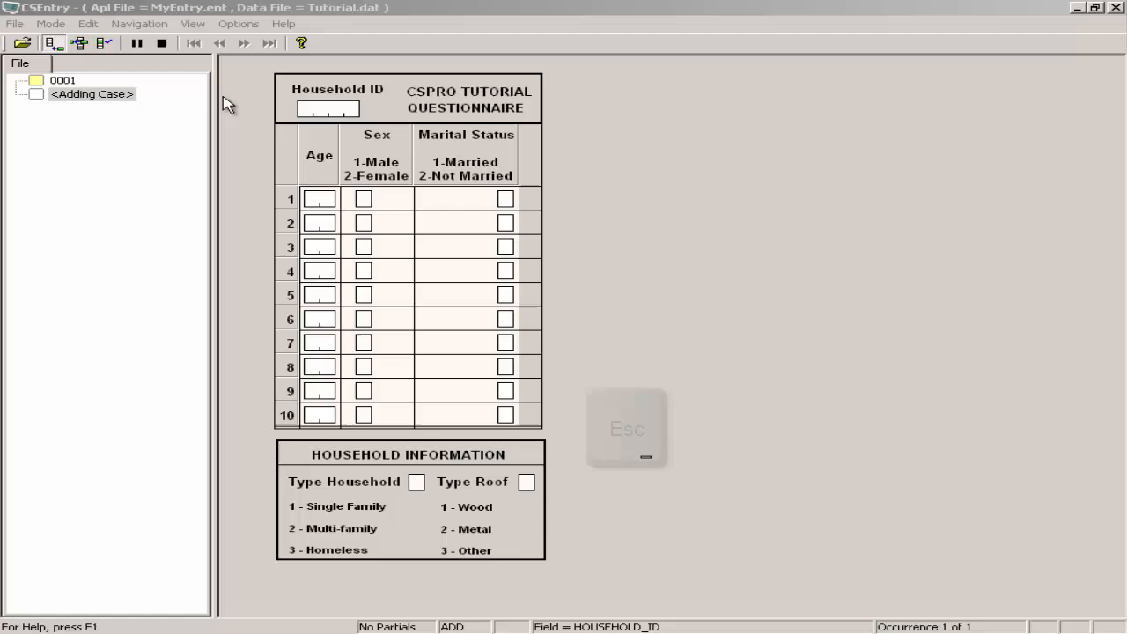
{"action": "key", "text": "ctrl+s"}
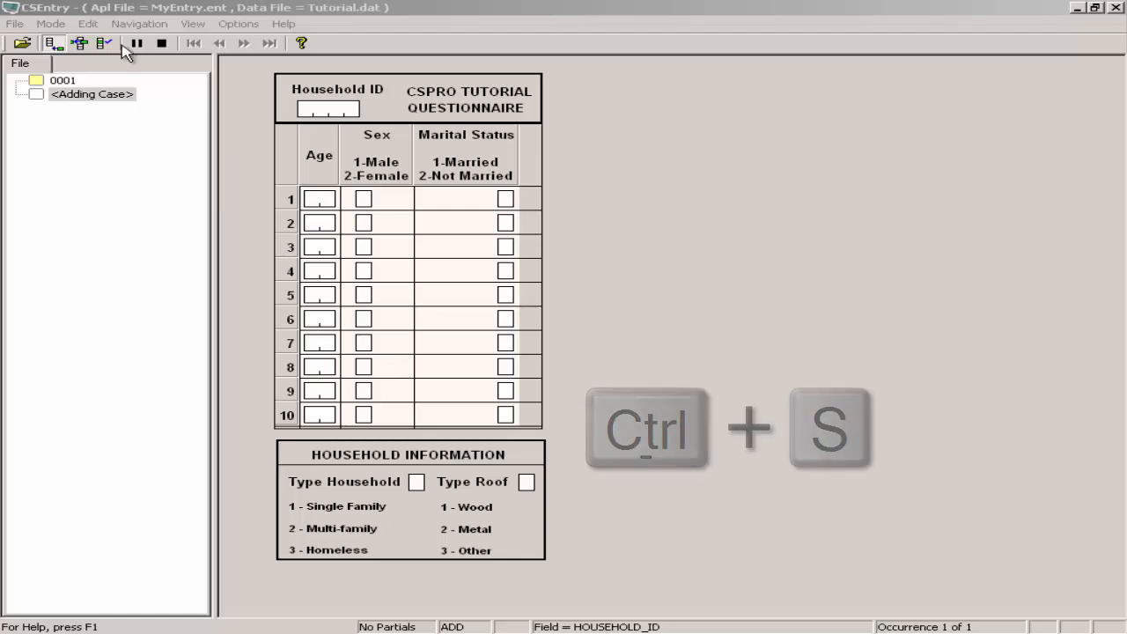
{"action": "left_click", "coordinate": [50, 24]}
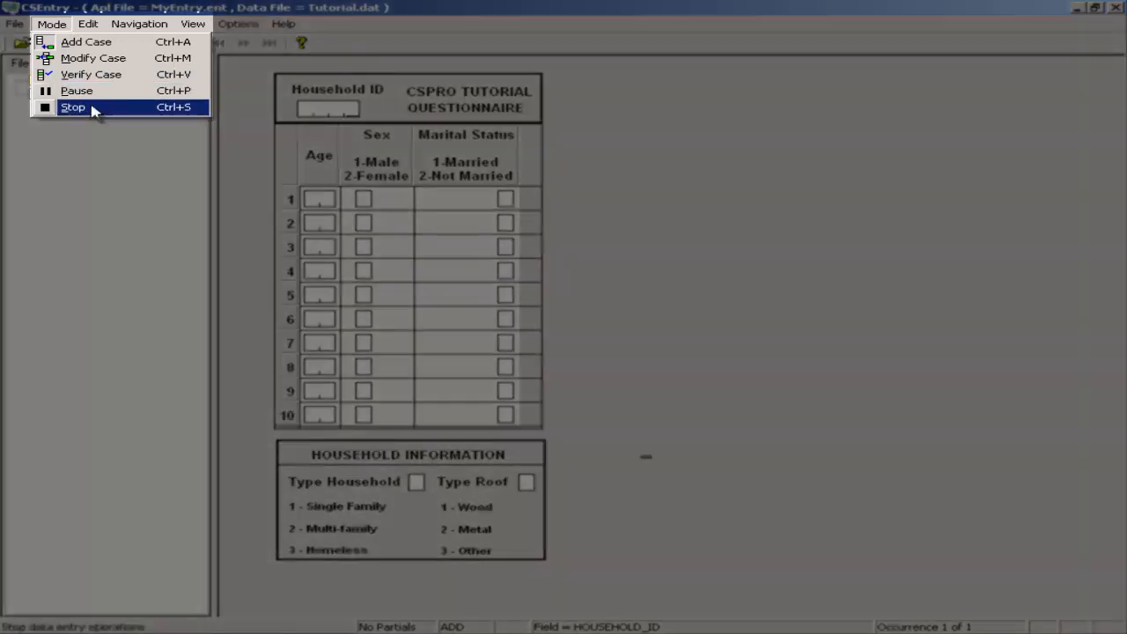
{"action": "left_click", "coordinate": [73, 107]}
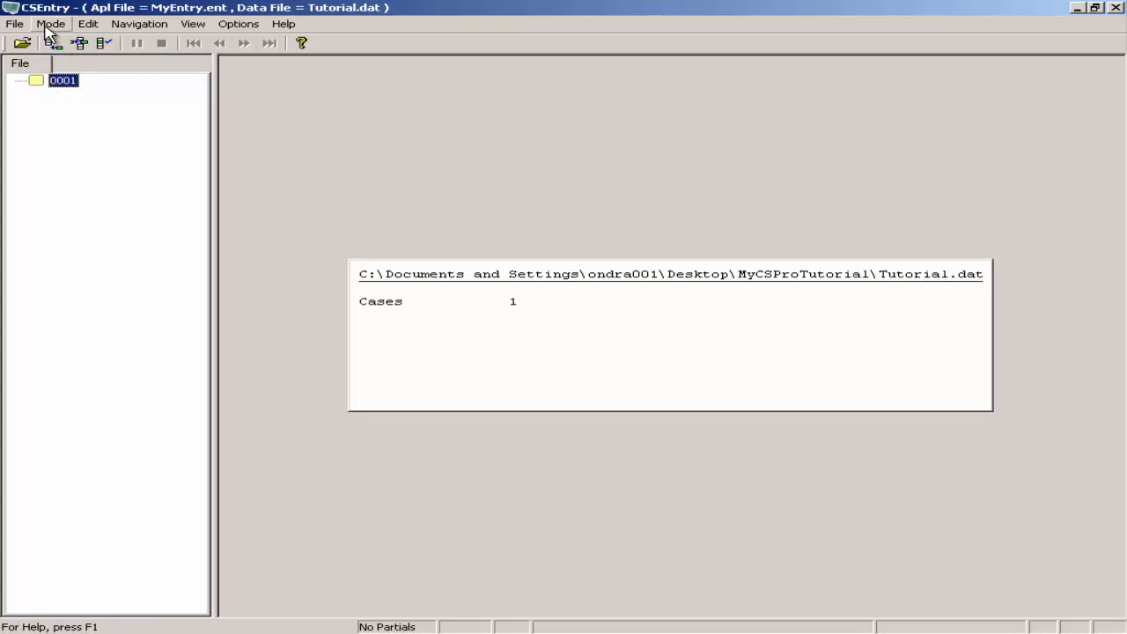
- Switch CSEntry to Modify Case mode to reload household 0001's saved answers
{"action": "left_click", "coordinate": [51, 23]}
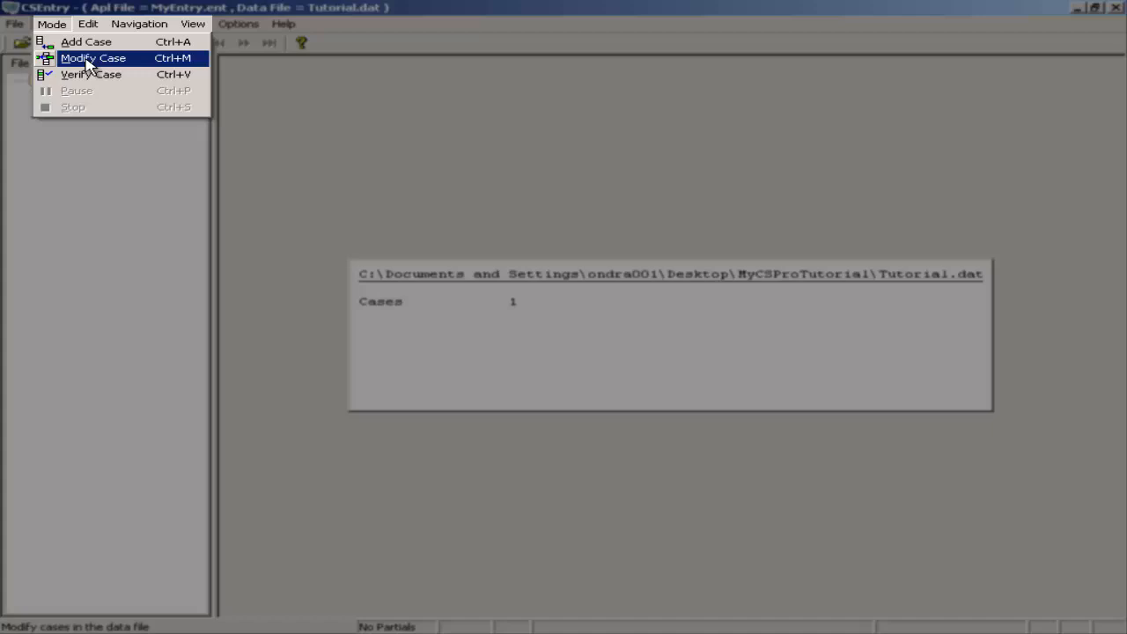
{"action": "left_click", "coordinate": [92, 57]}
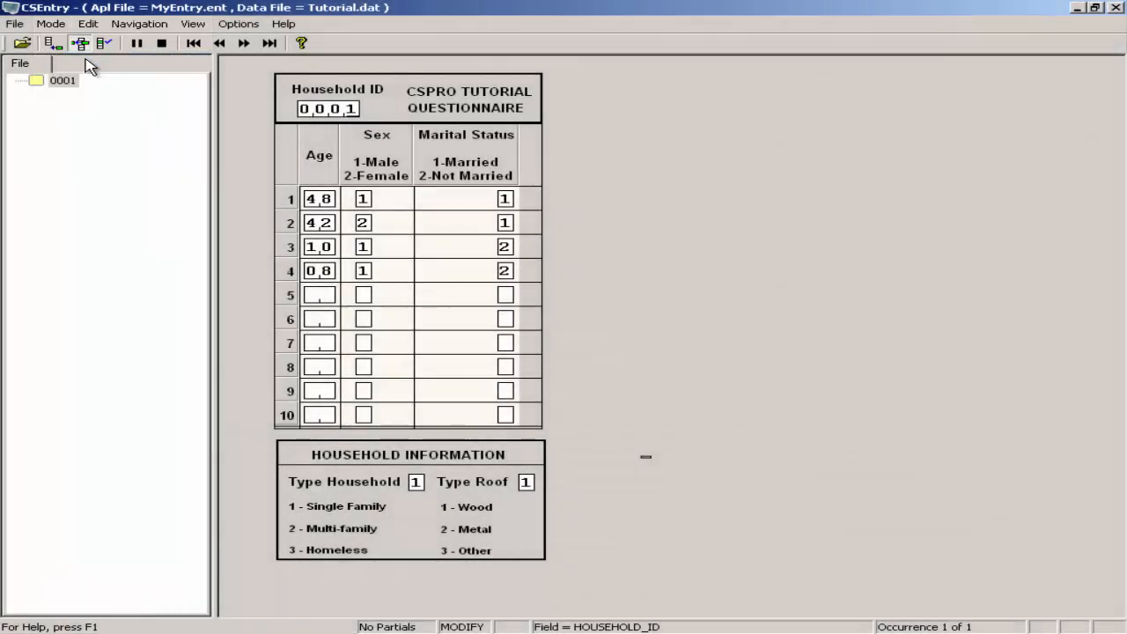
{"action": "key", "text": "ctrl+m"}
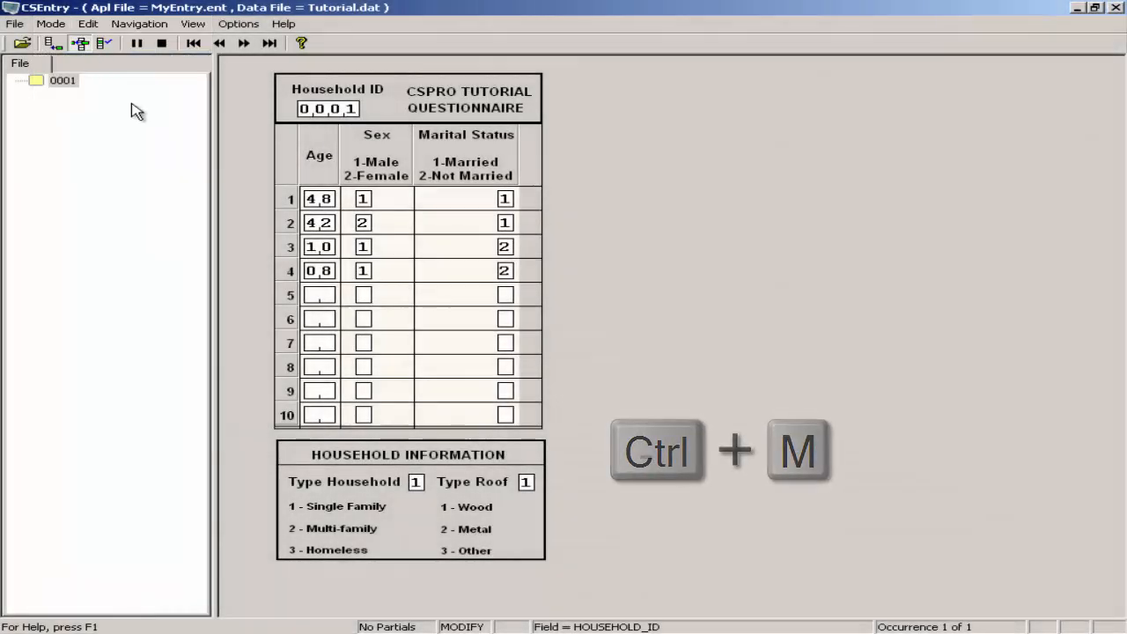
{"action": "key", "text": "ctrl+m"}
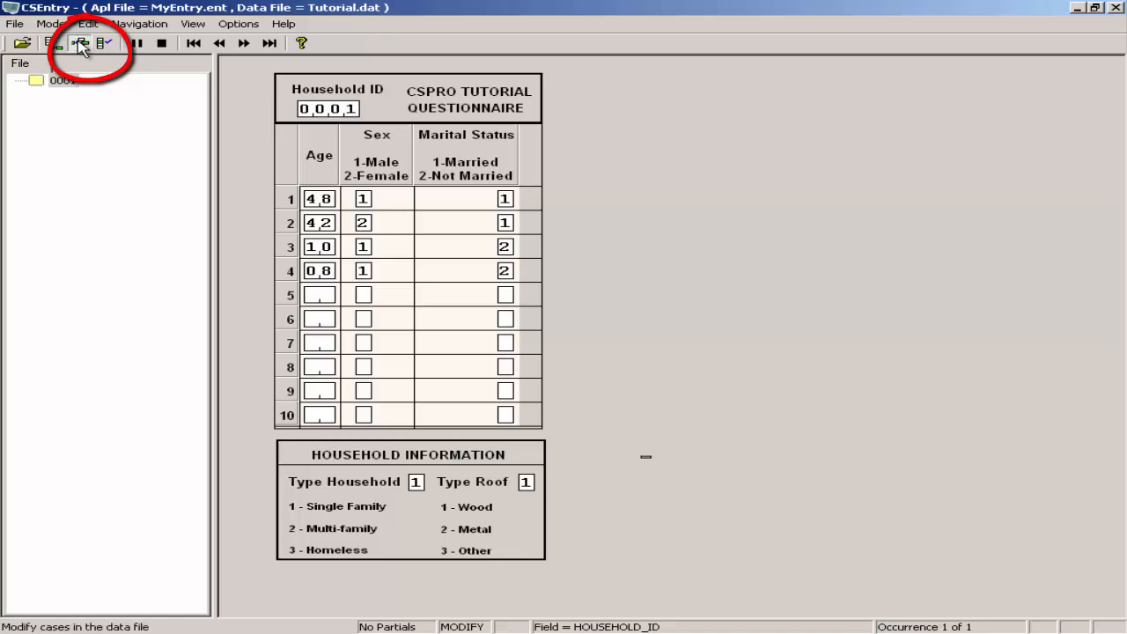
{"action": "mouse_move", "coordinate": [82, 43]}
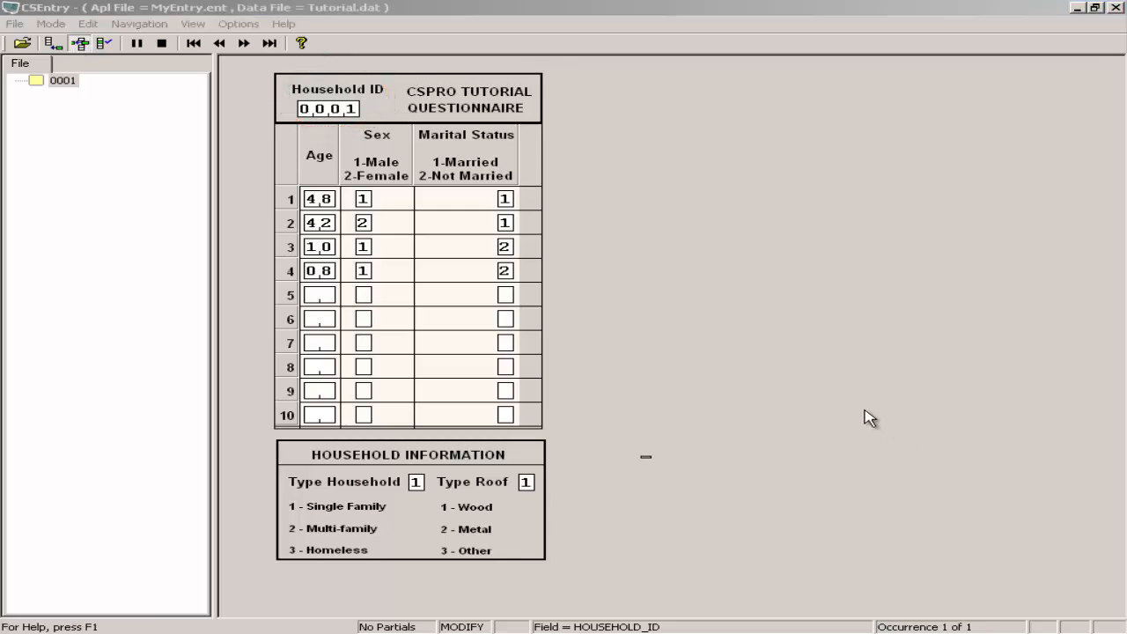
- Correct person 1's age to 45 and end the household case with F12
{"action": "left_click", "coordinate": [319, 199]}
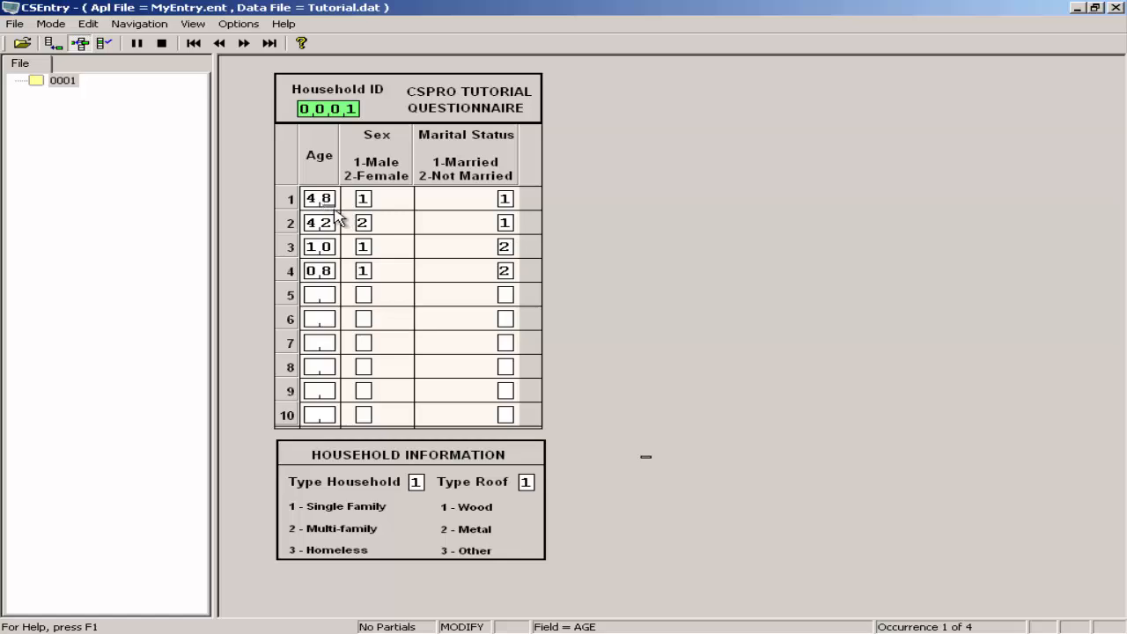
{"action": "type", "text": "5"}
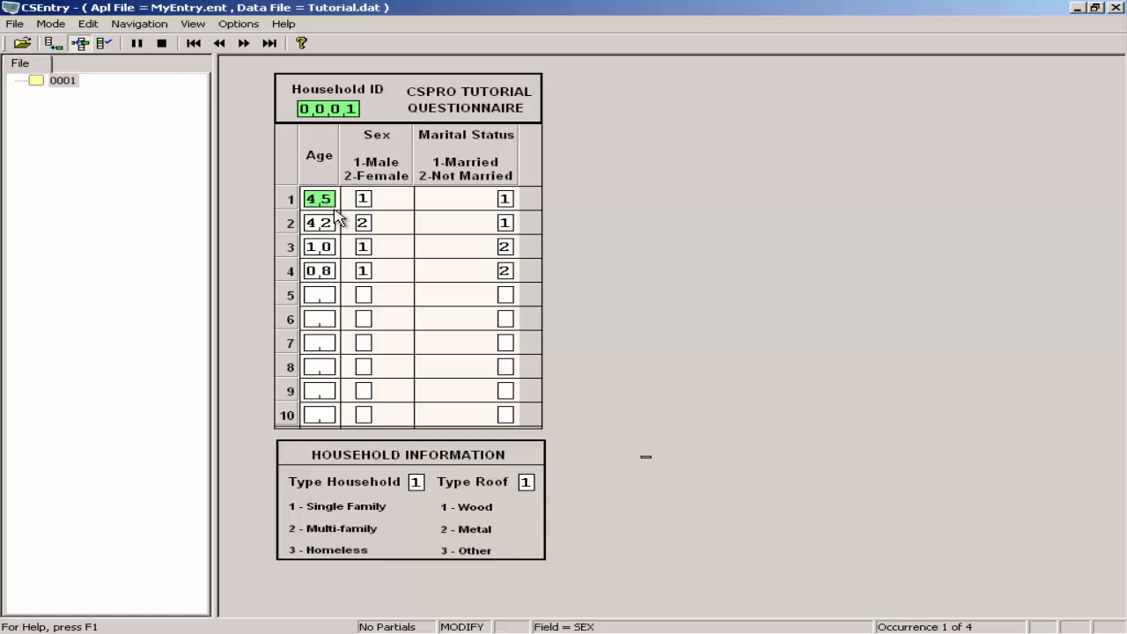
{"action": "key", "text": "F12"}
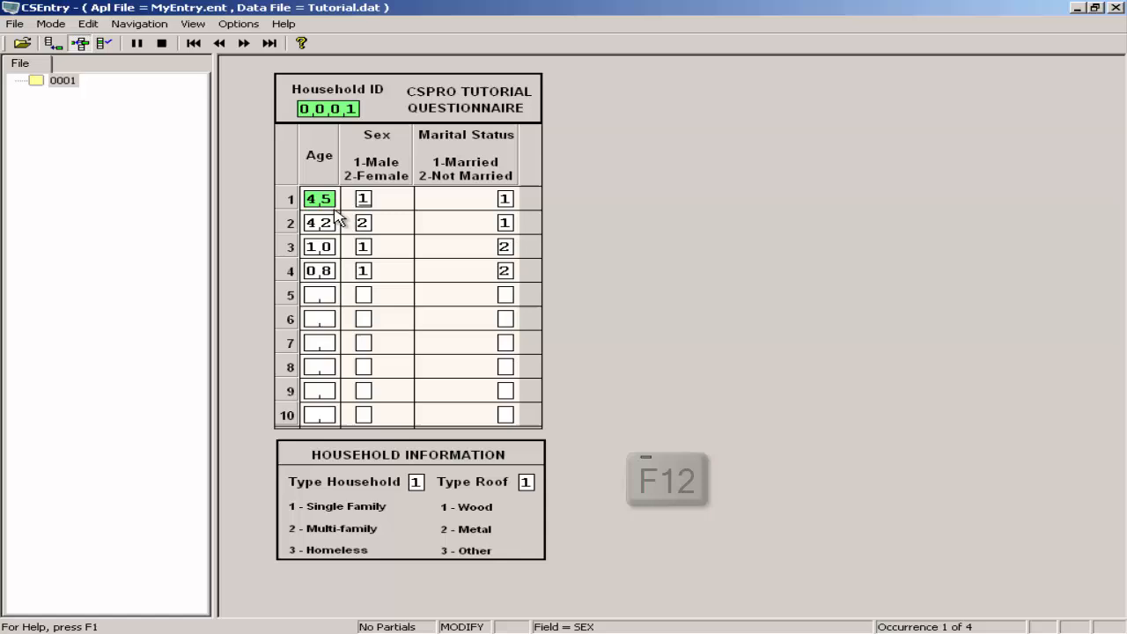
{"action": "key", "text": "F12"}
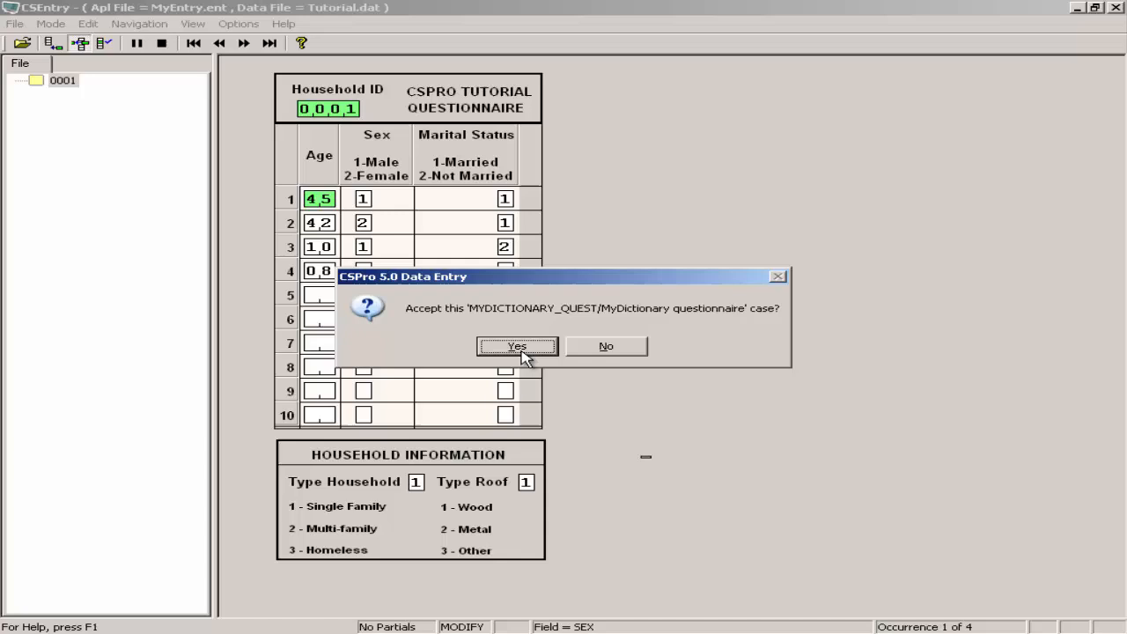
- Accept the modified household 0001 case in the confirmation dialog
{"action": "left_click", "coordinate": [517, 346]}
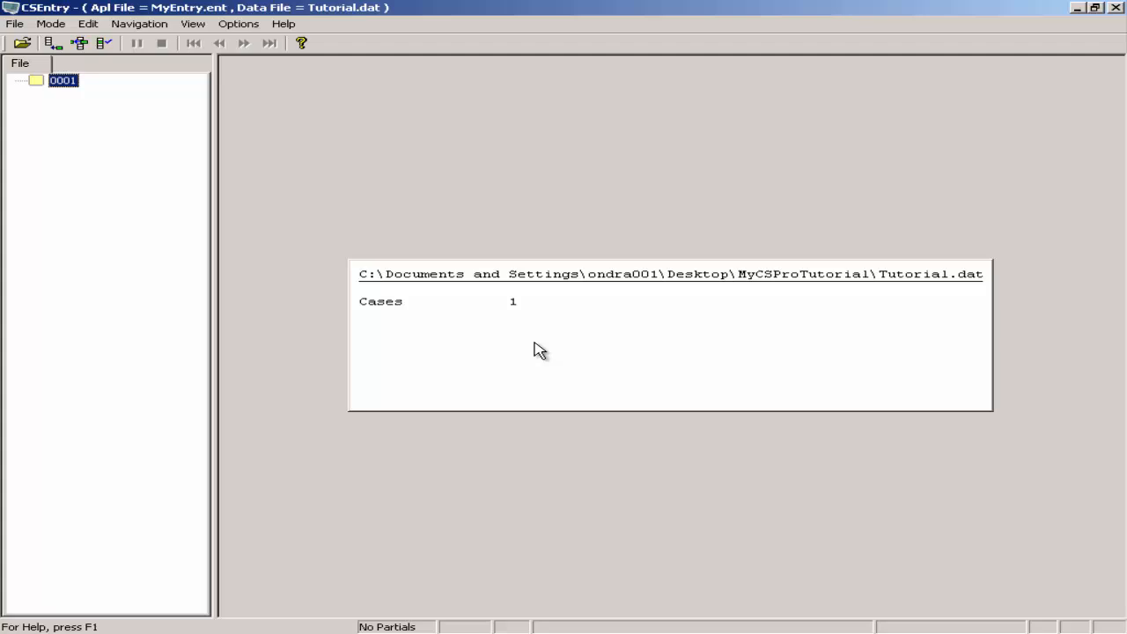
{"action": "mouse_move", "coordinate": [612, 397]}
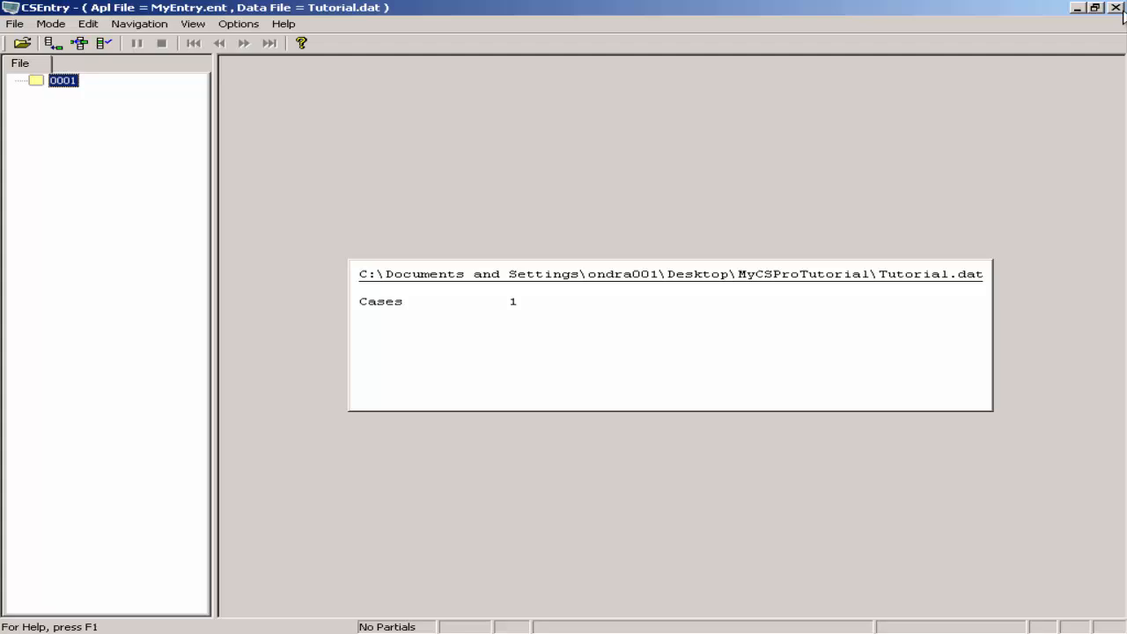
{"action": "mouse_move", "coordinate": [1116, 8]}
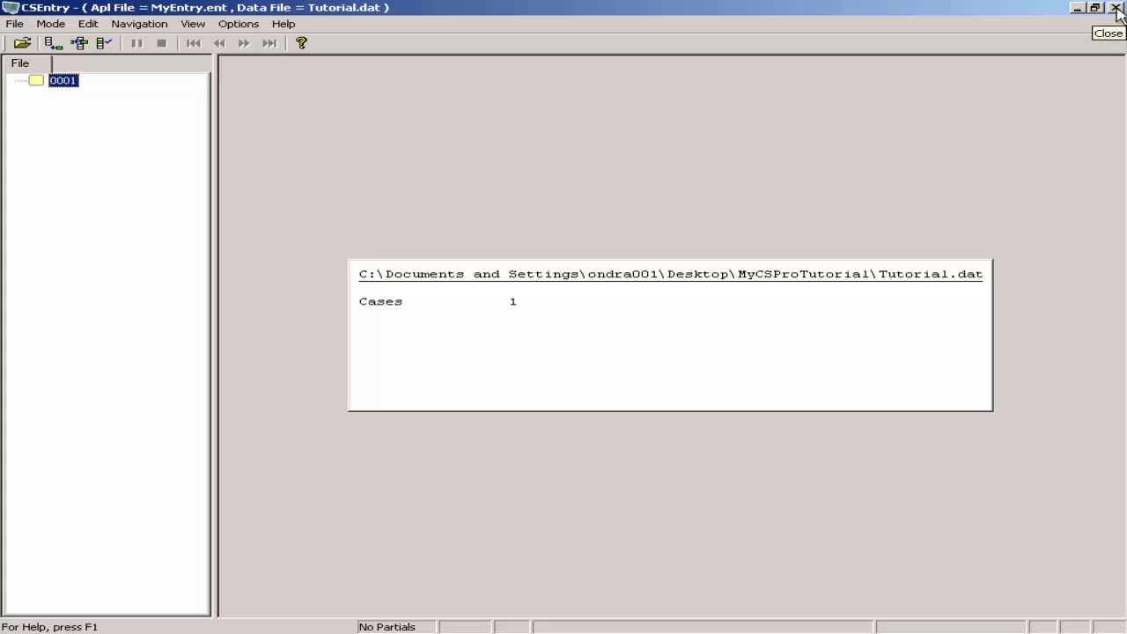
{"action": "mouse_move", "coordinate": [266, 16]}
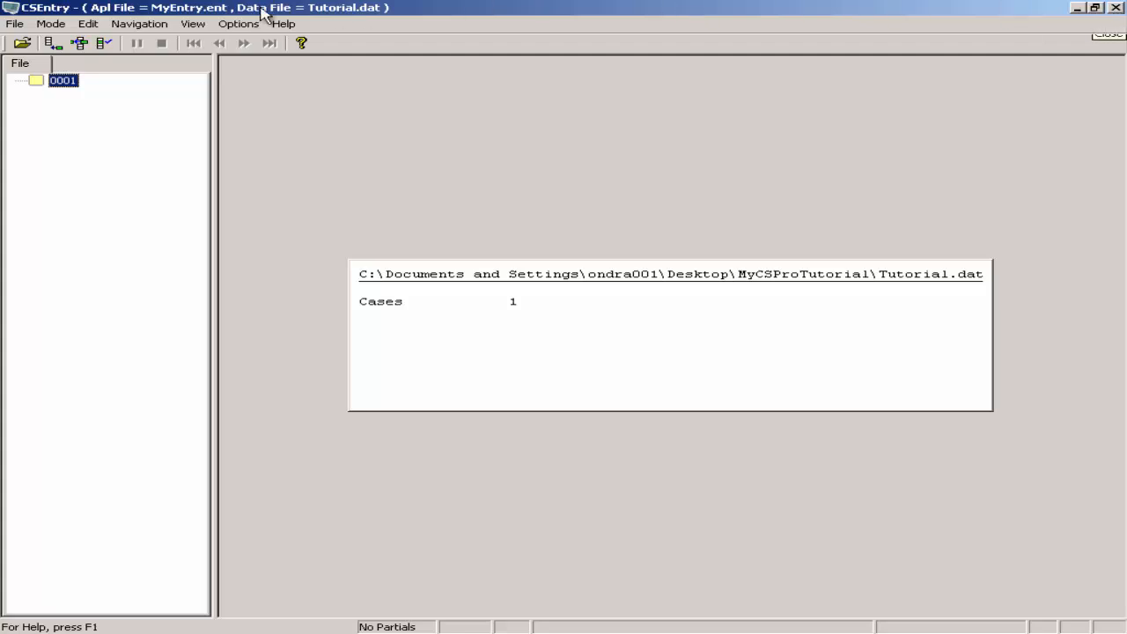
- Open the File menu to reach the Exit command
{"action": "left_click", "coordinate": [14, 24]}
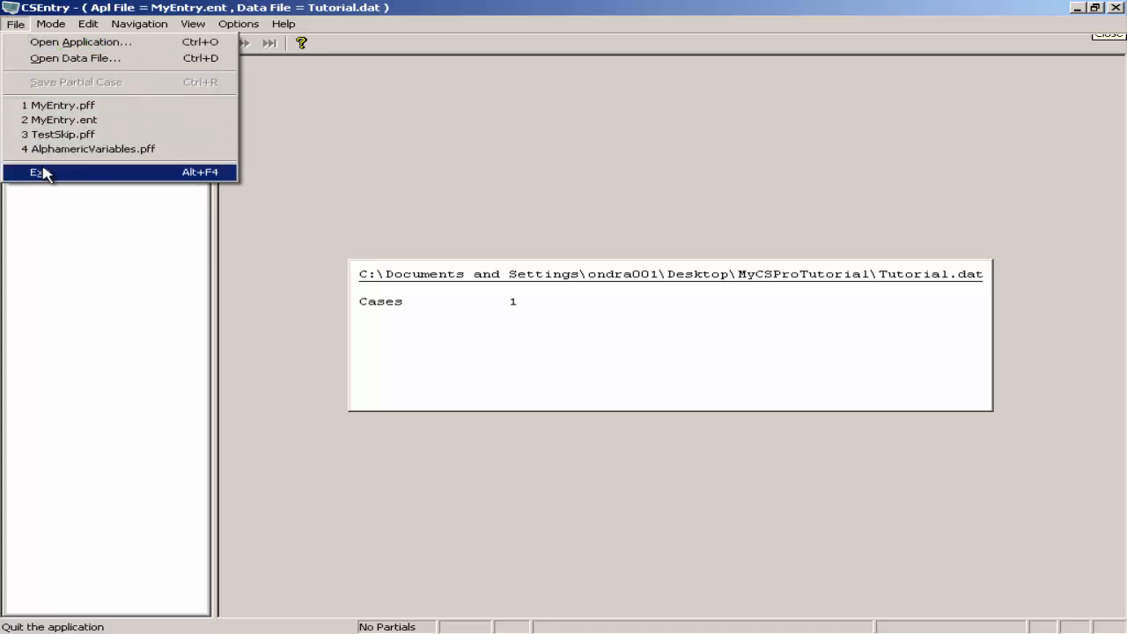
{"action": "mouse_move", "coordinate": [44, 176]}
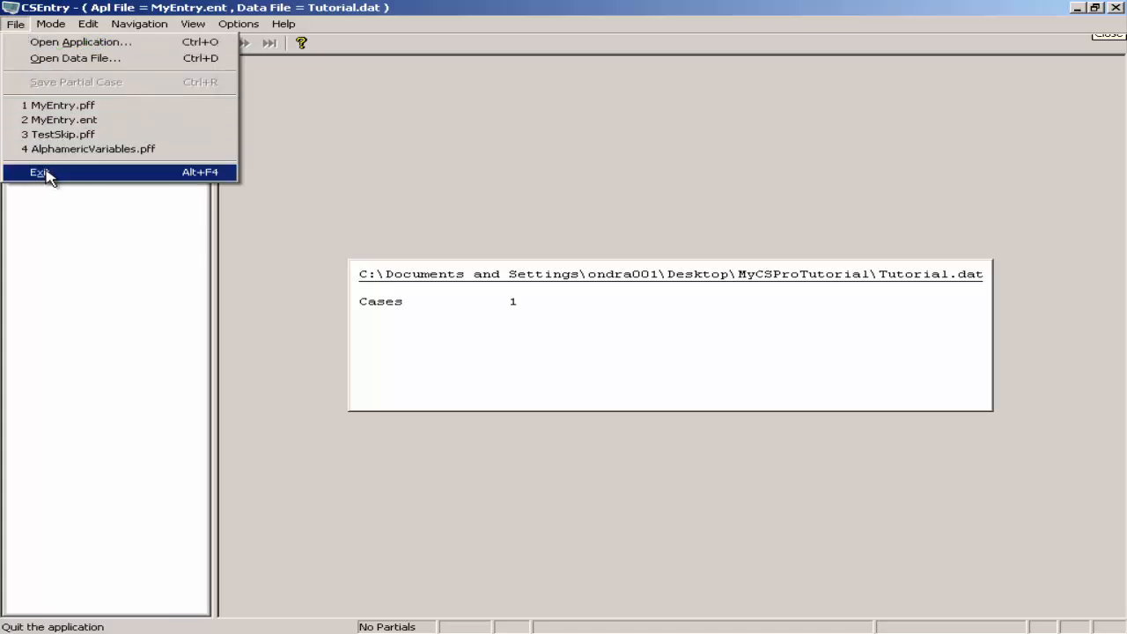